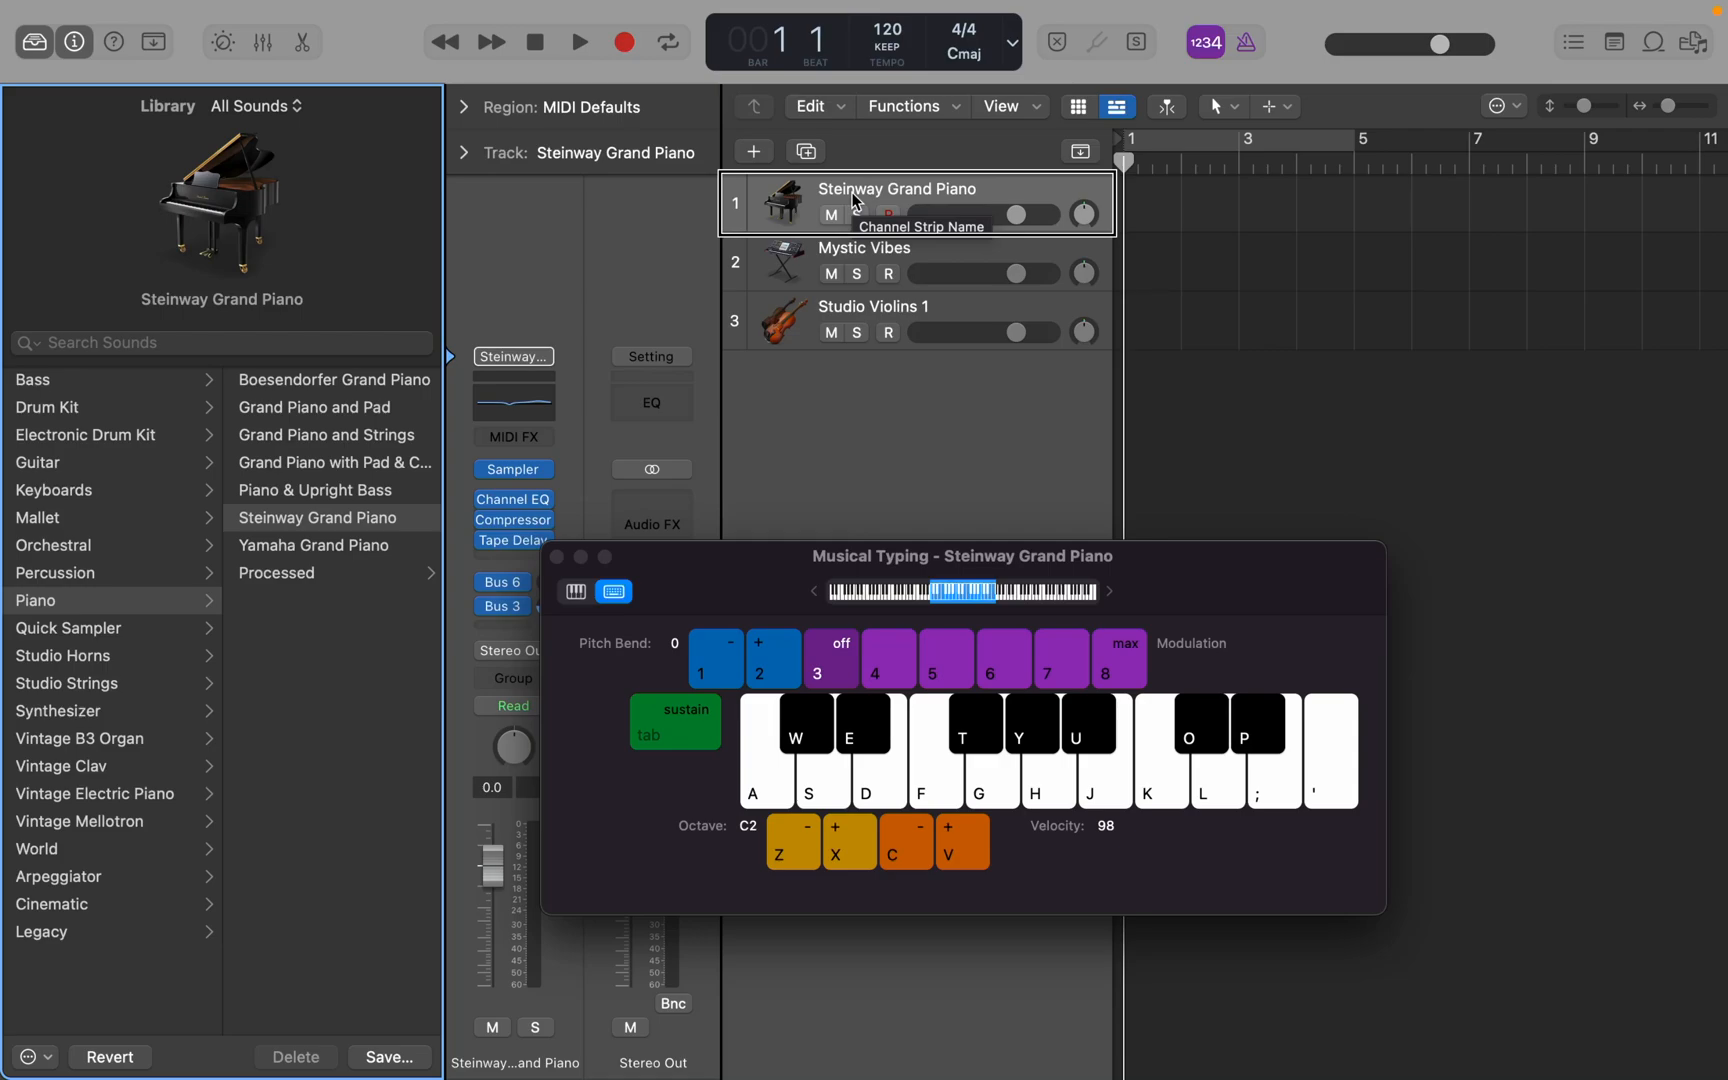
# - Audition Steinway Grand Piano, Mystic Vibes and Studio Violins 1 in turn via Musical Typing
pyautogui.click(888, 214)
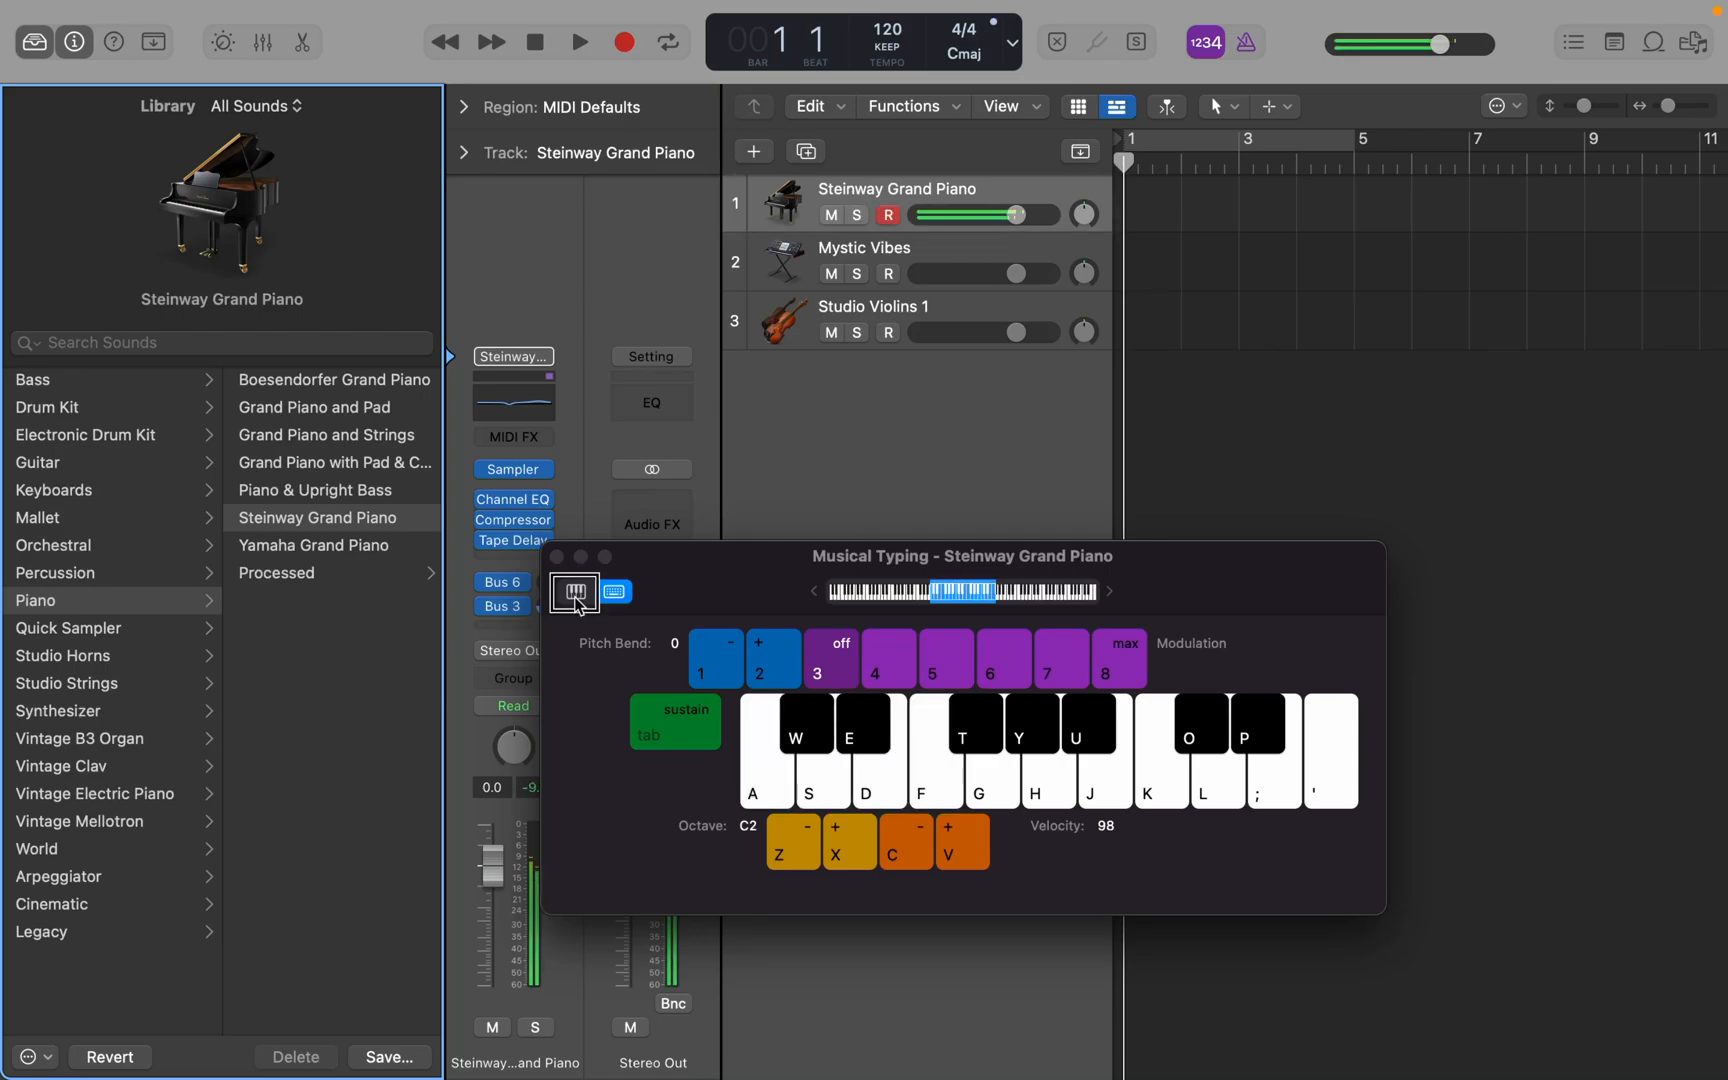
pyautogui.click(904, 262)
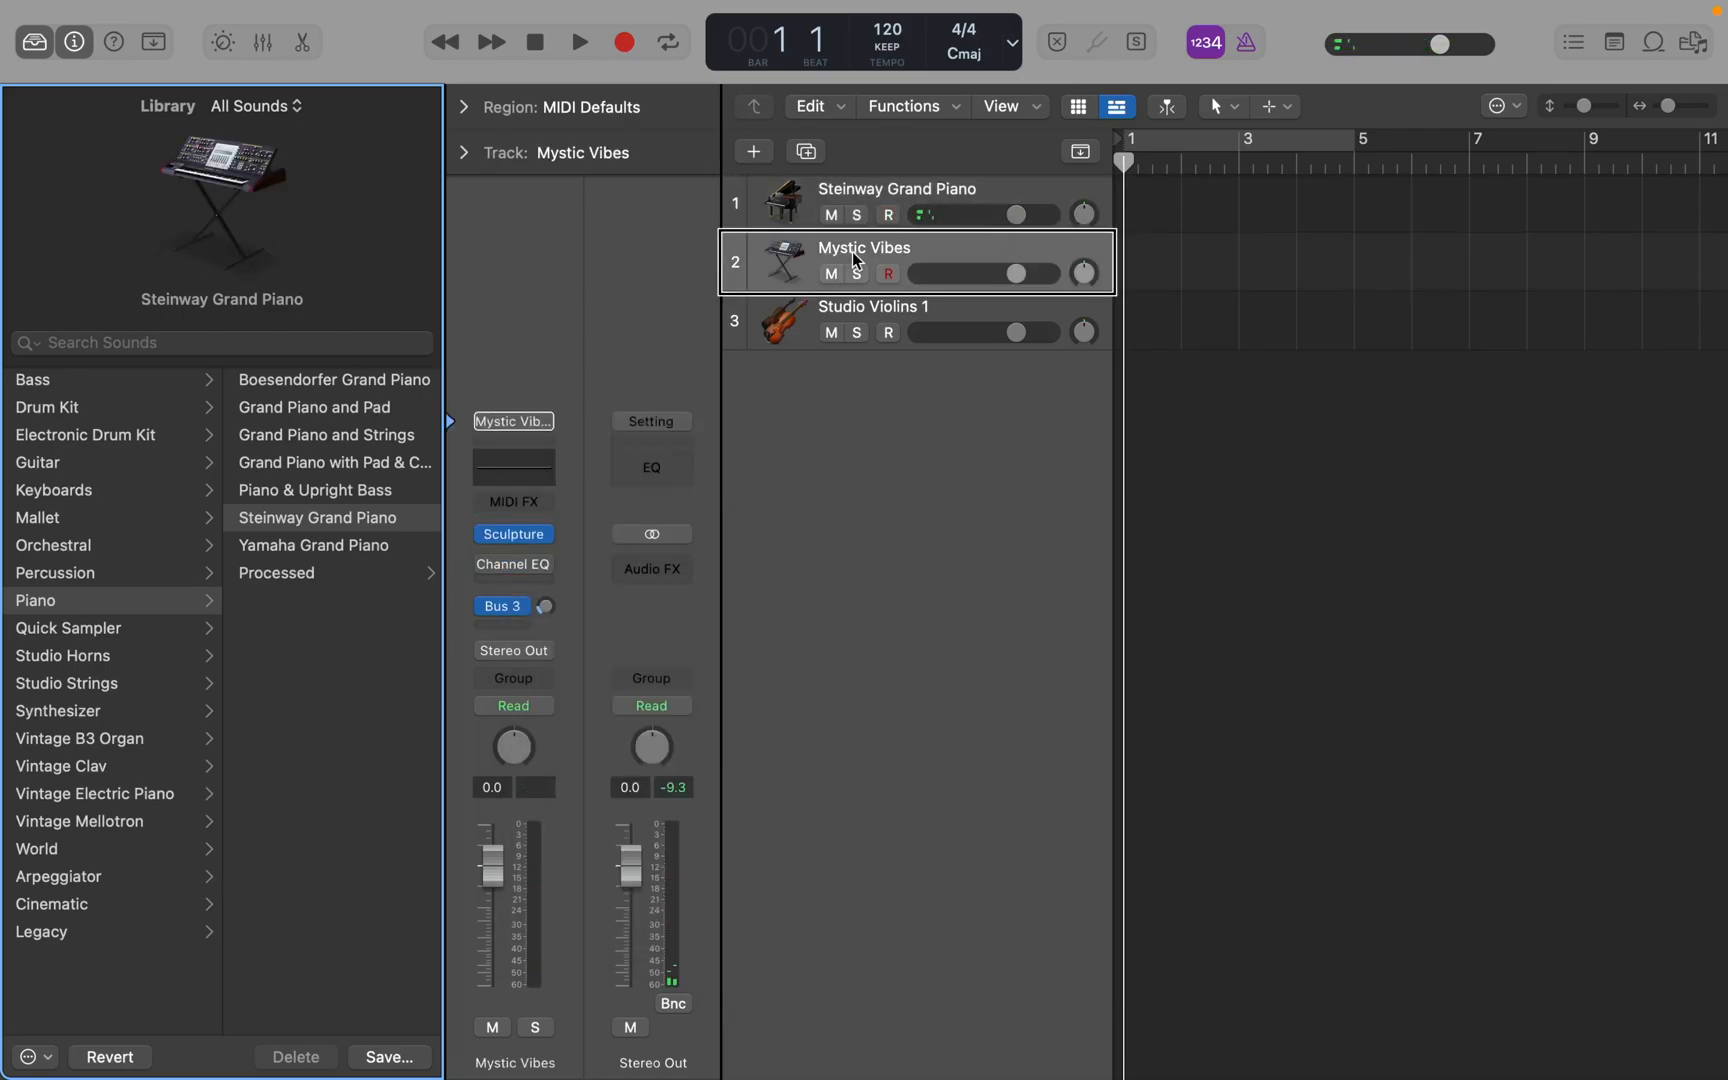
pyautogui.click(866, 246)
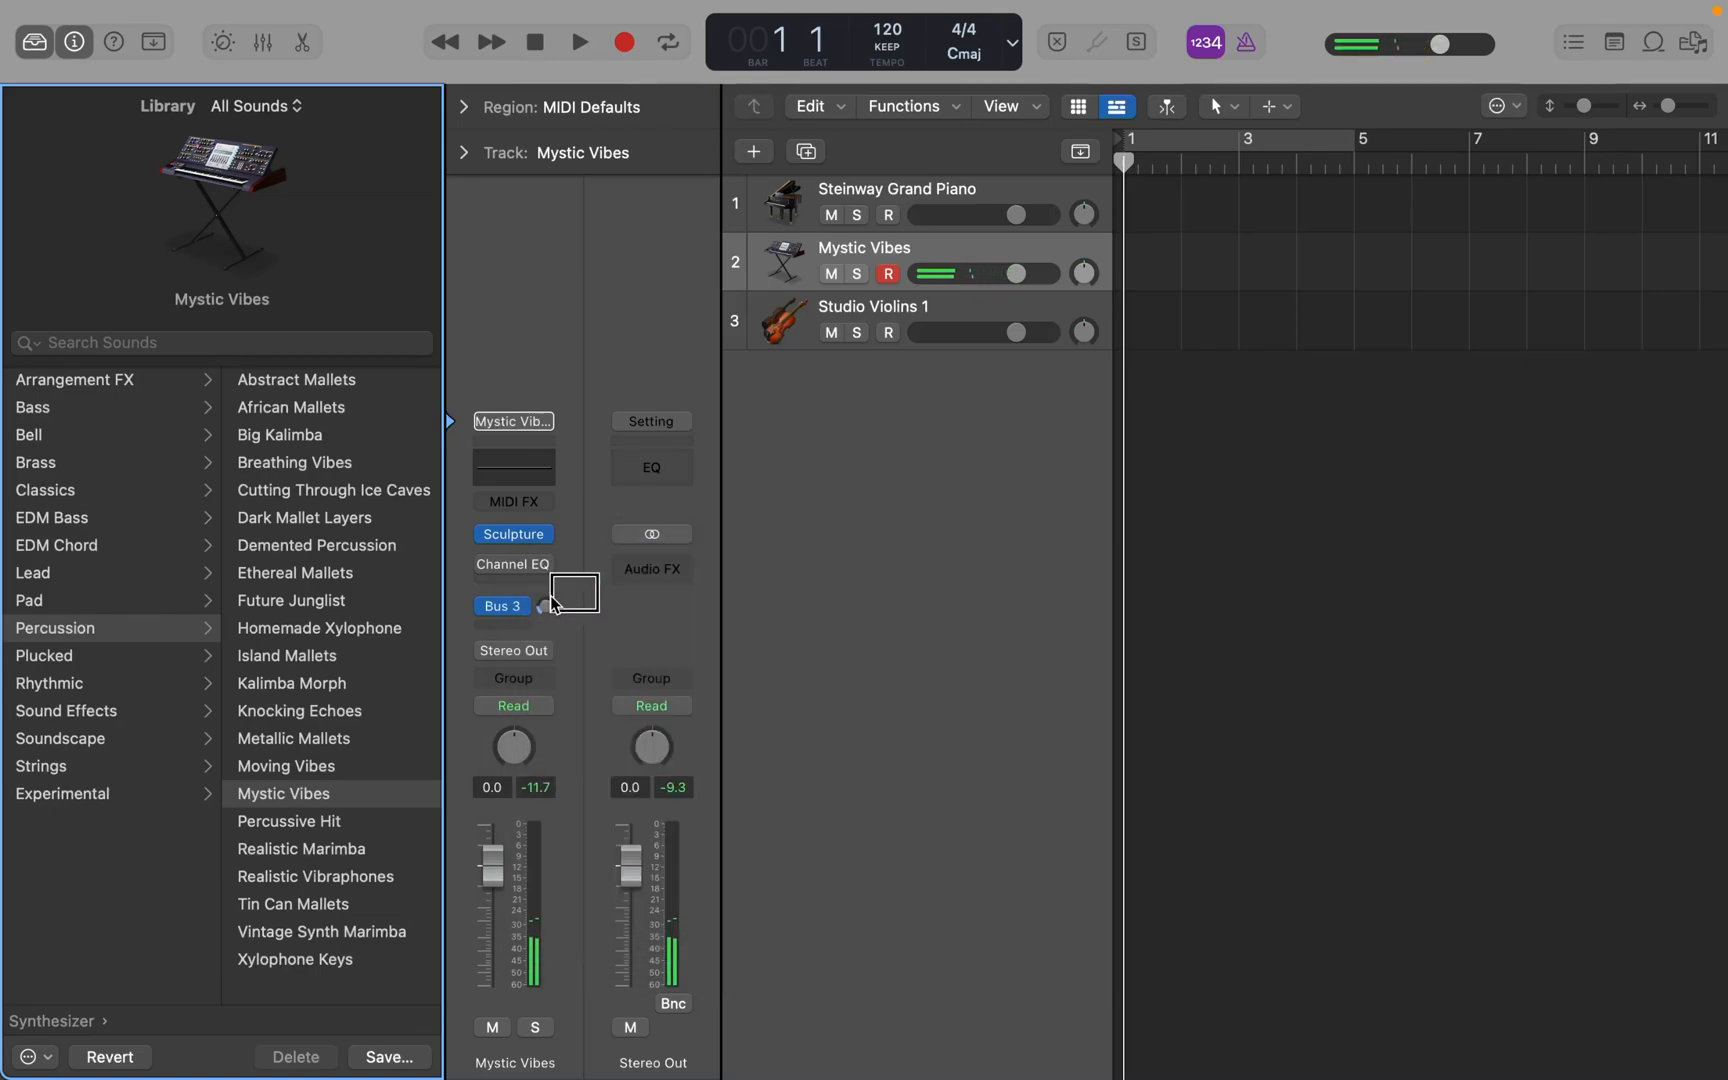
pyautogui.click(872, 306)
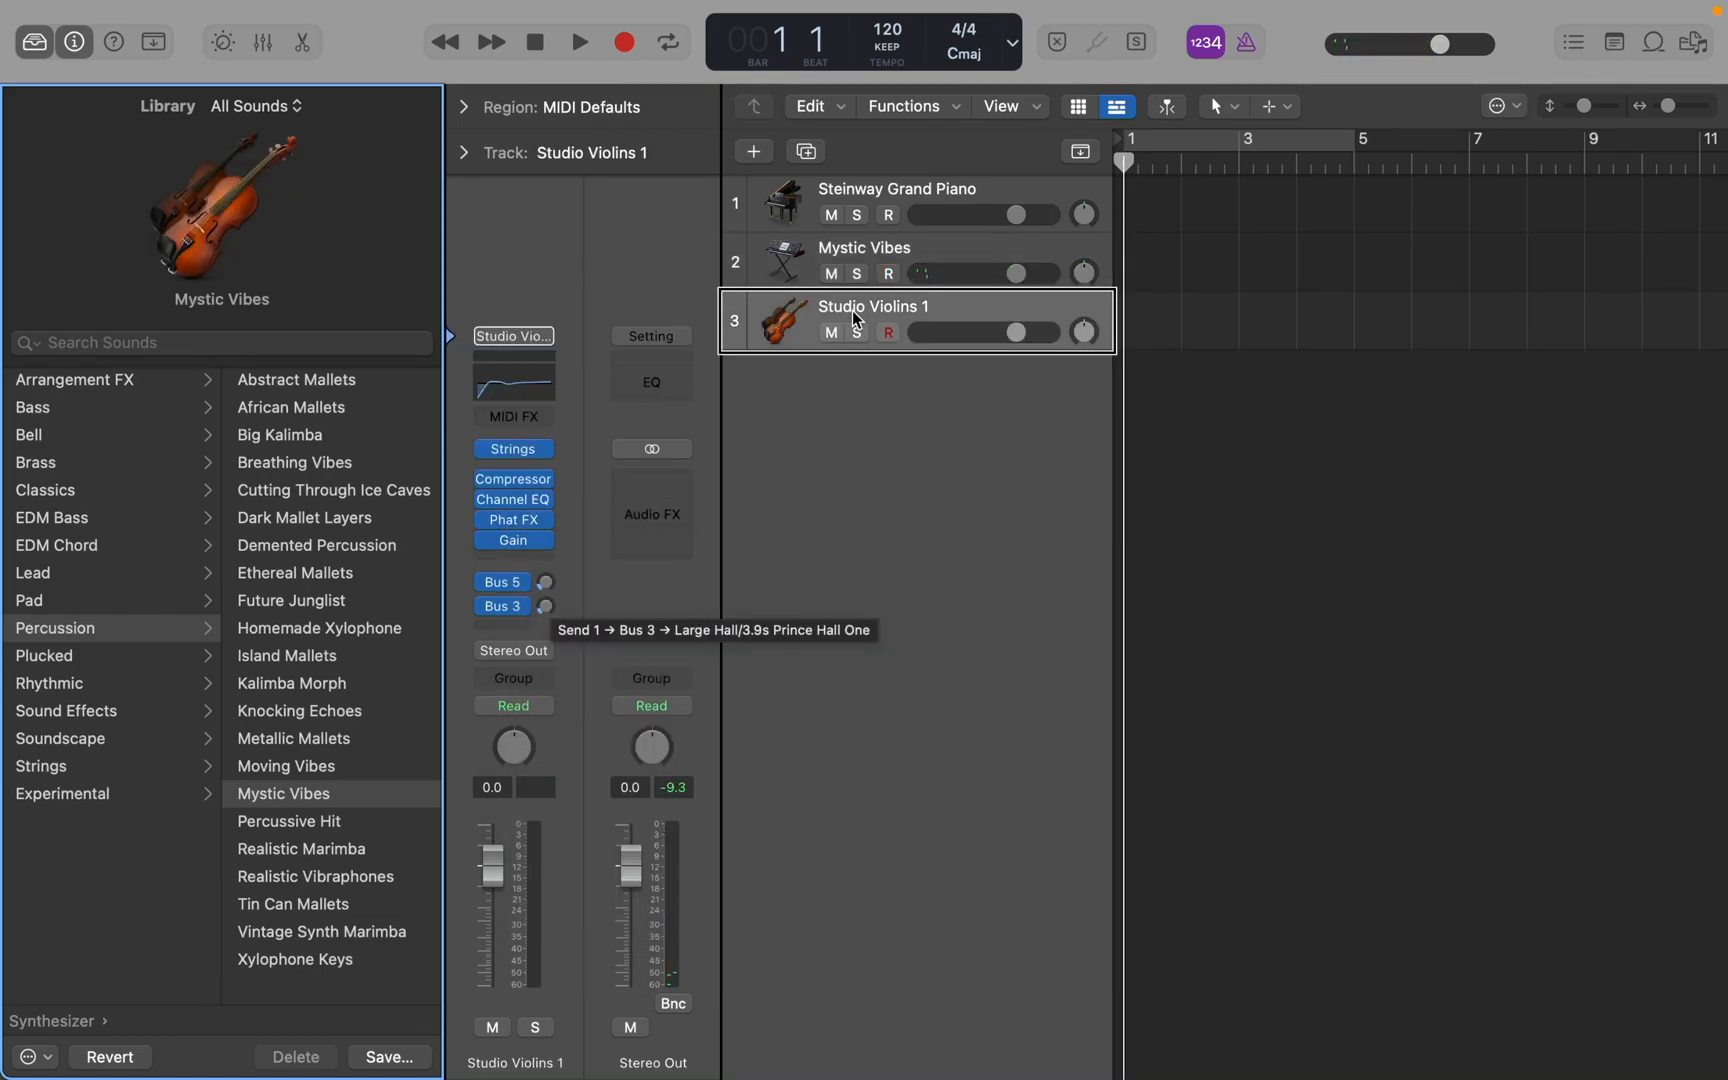
pyautogui.click(874, 306)
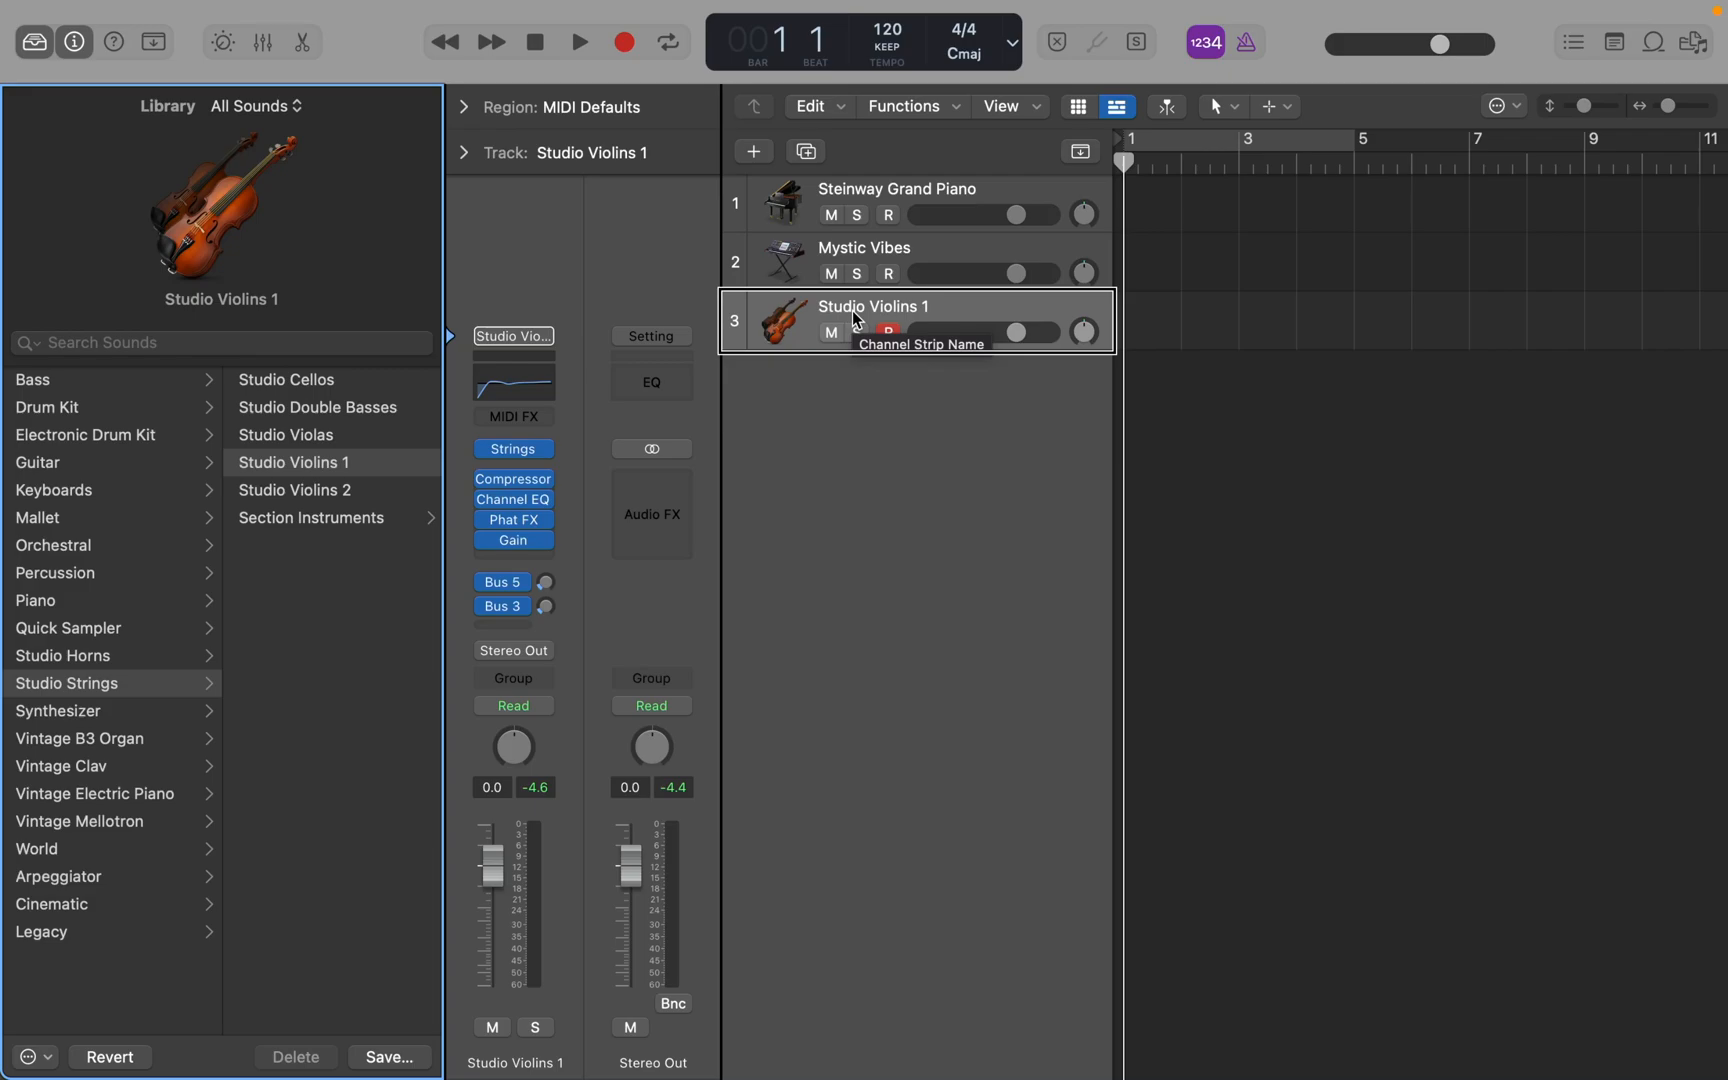
# - Select Studio Violins 1, Steinway Grand Piano and Mystic Vibes together for grouping
pyautogui.click(896, 202)
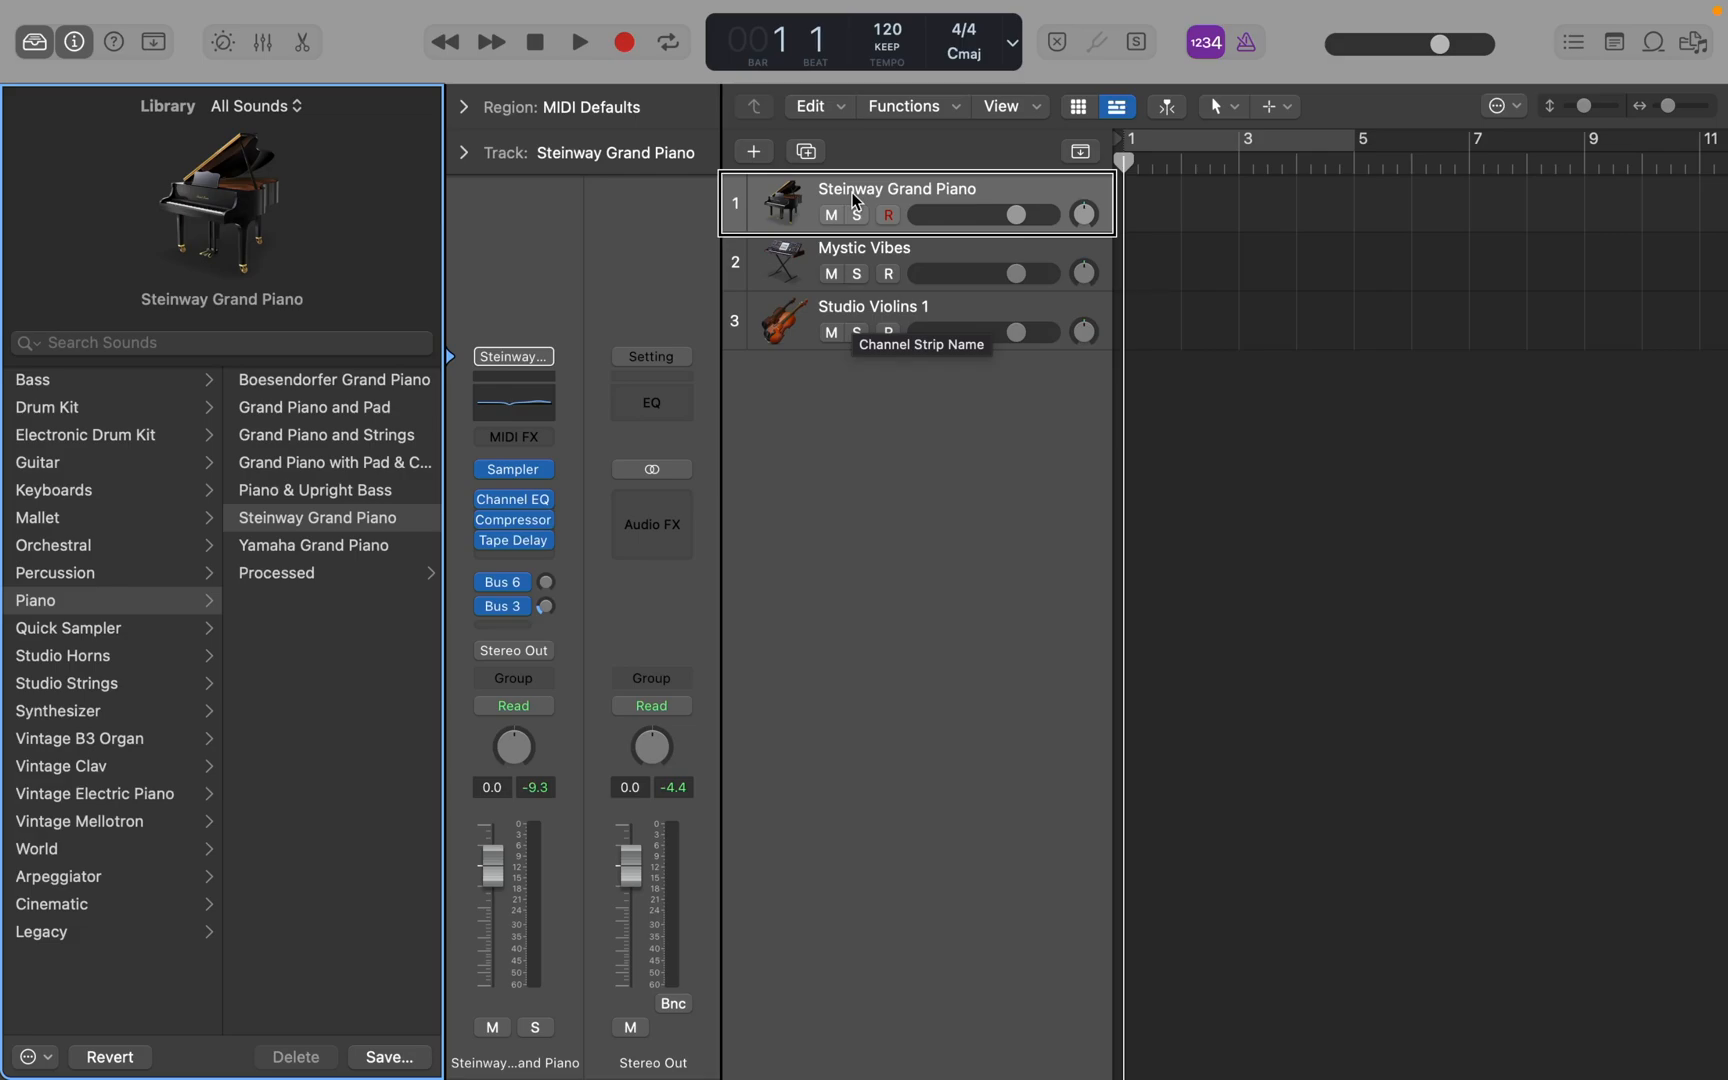
pyautogui.click(914, 262)
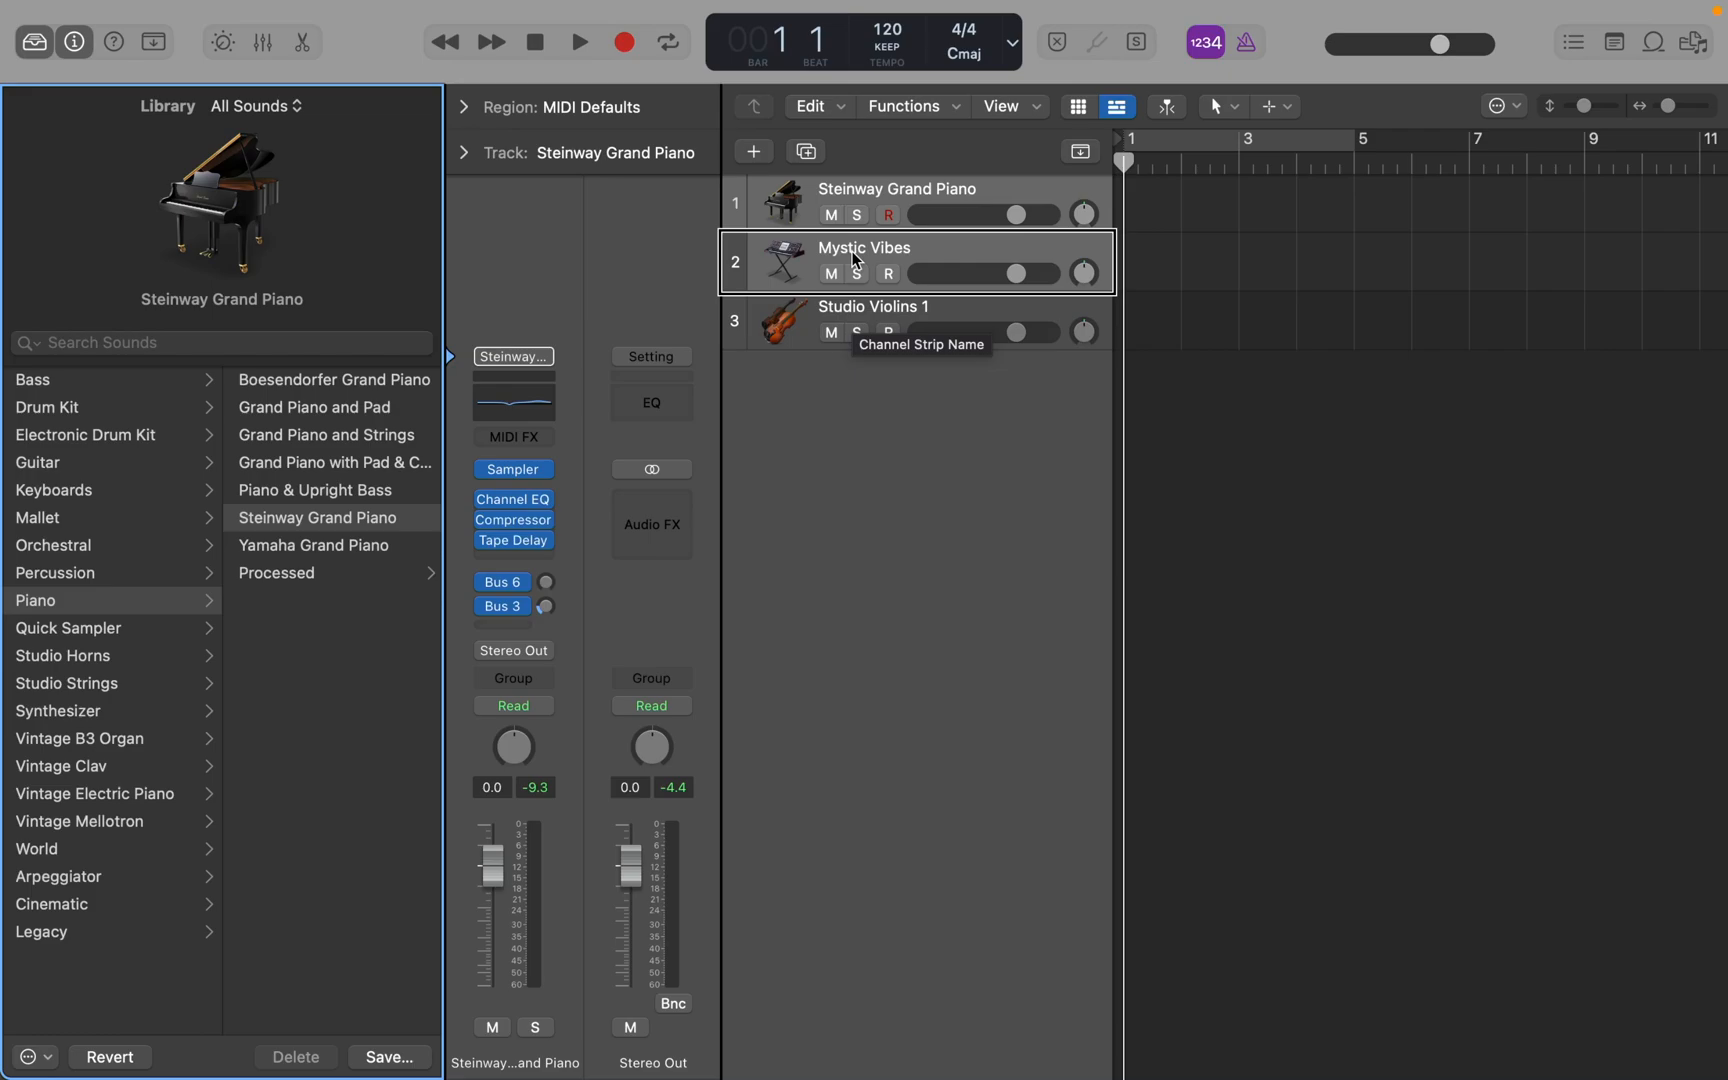
pyautogui.click(876, 306)
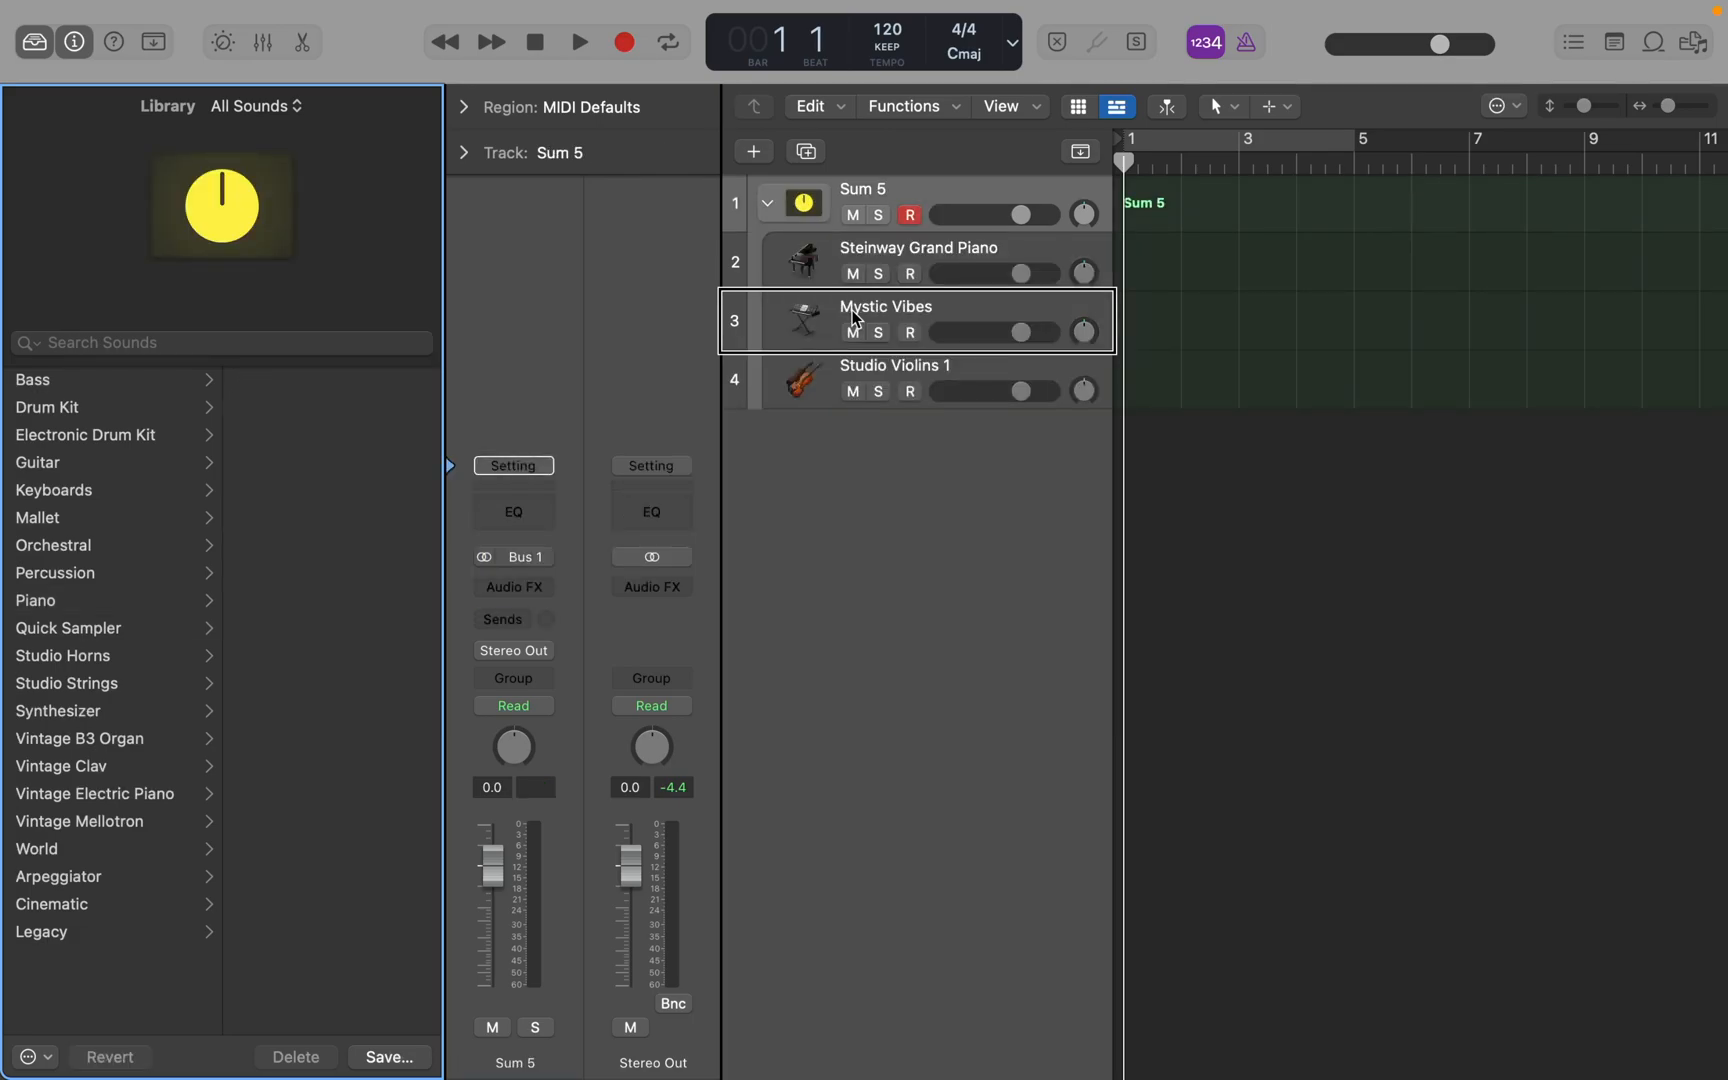
# - Inspect the Sum 5 summing stack and its piano and violin sub-tracks
pyautogui.click(918, 246)
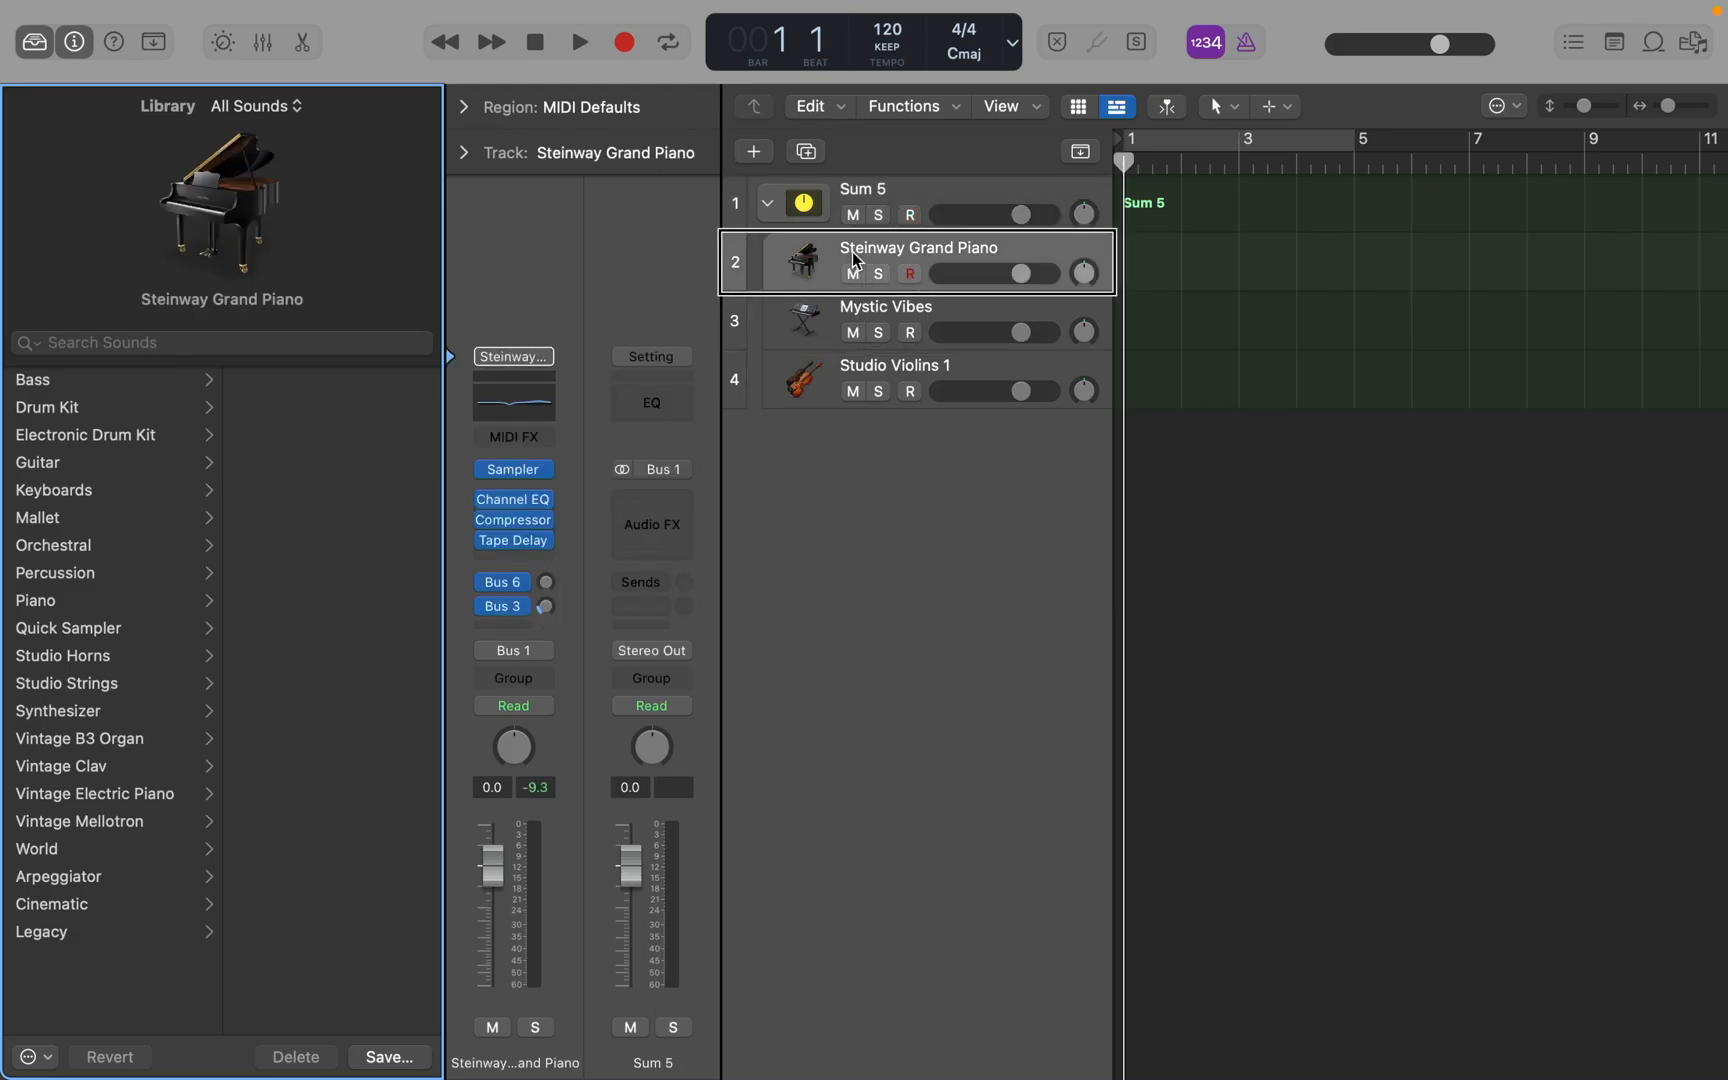
pyautogui.click(862, 188)
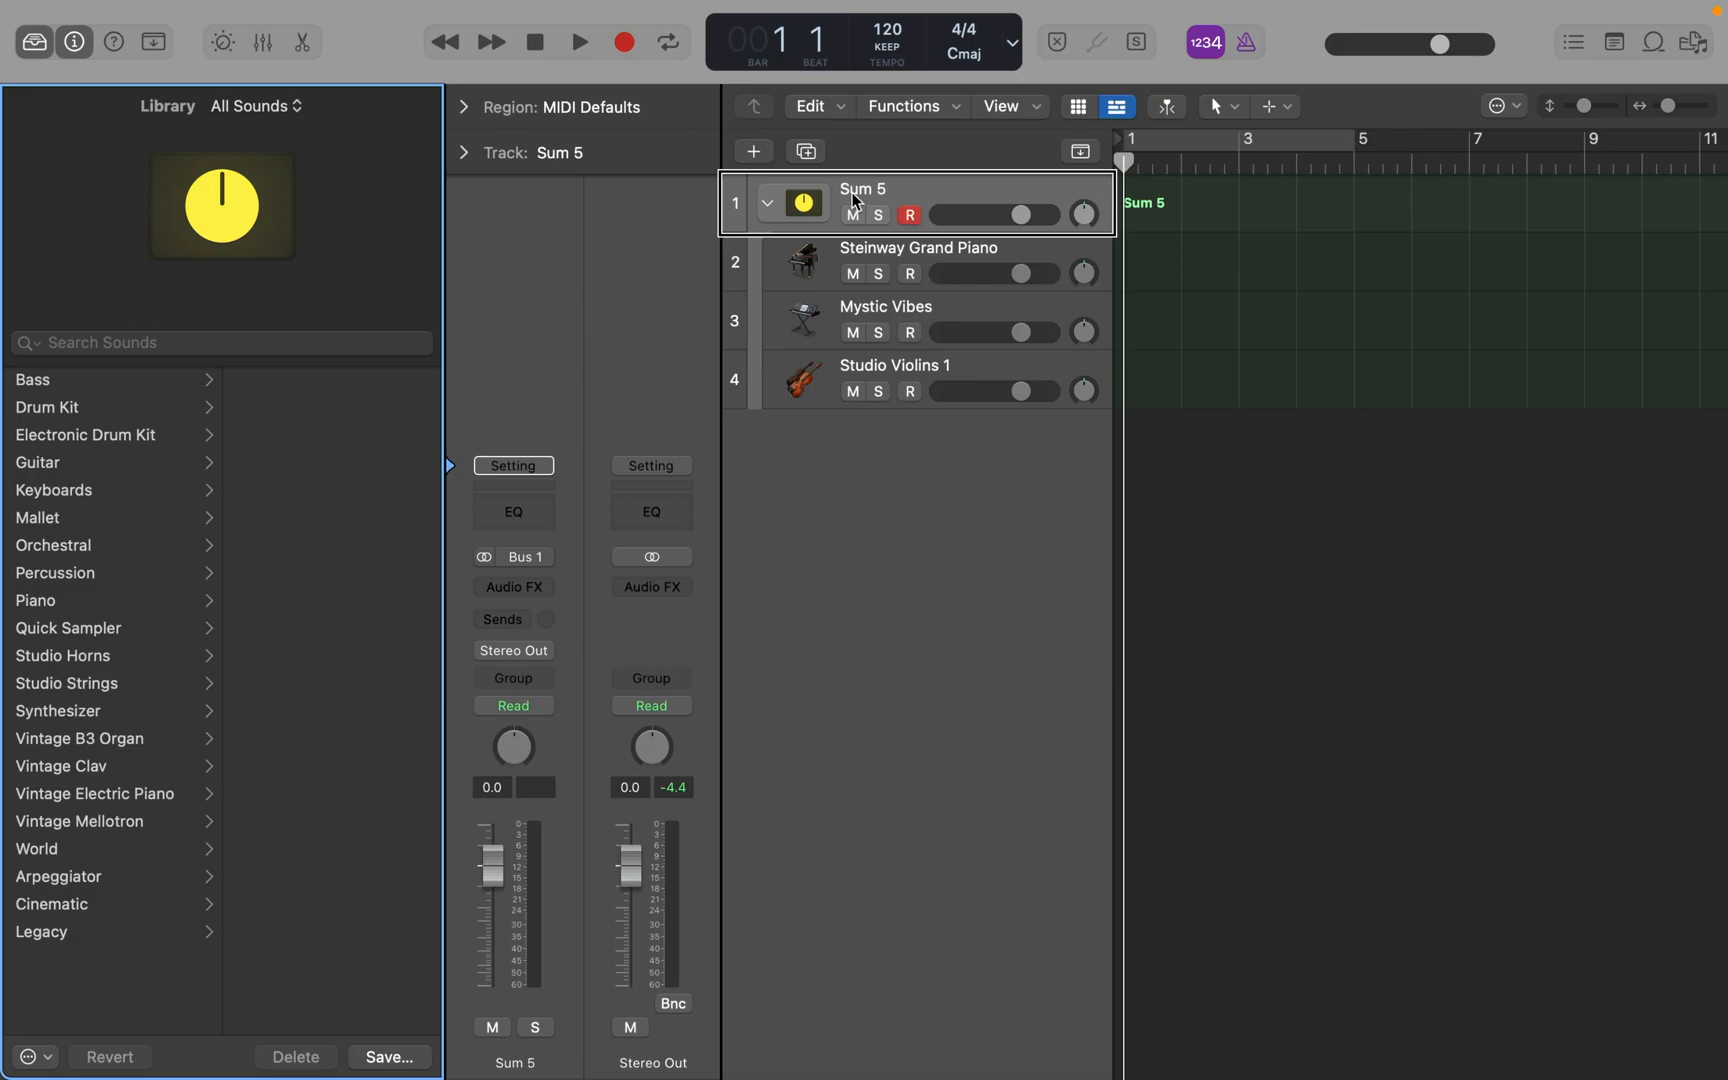
pyautogui.click(768, 202)
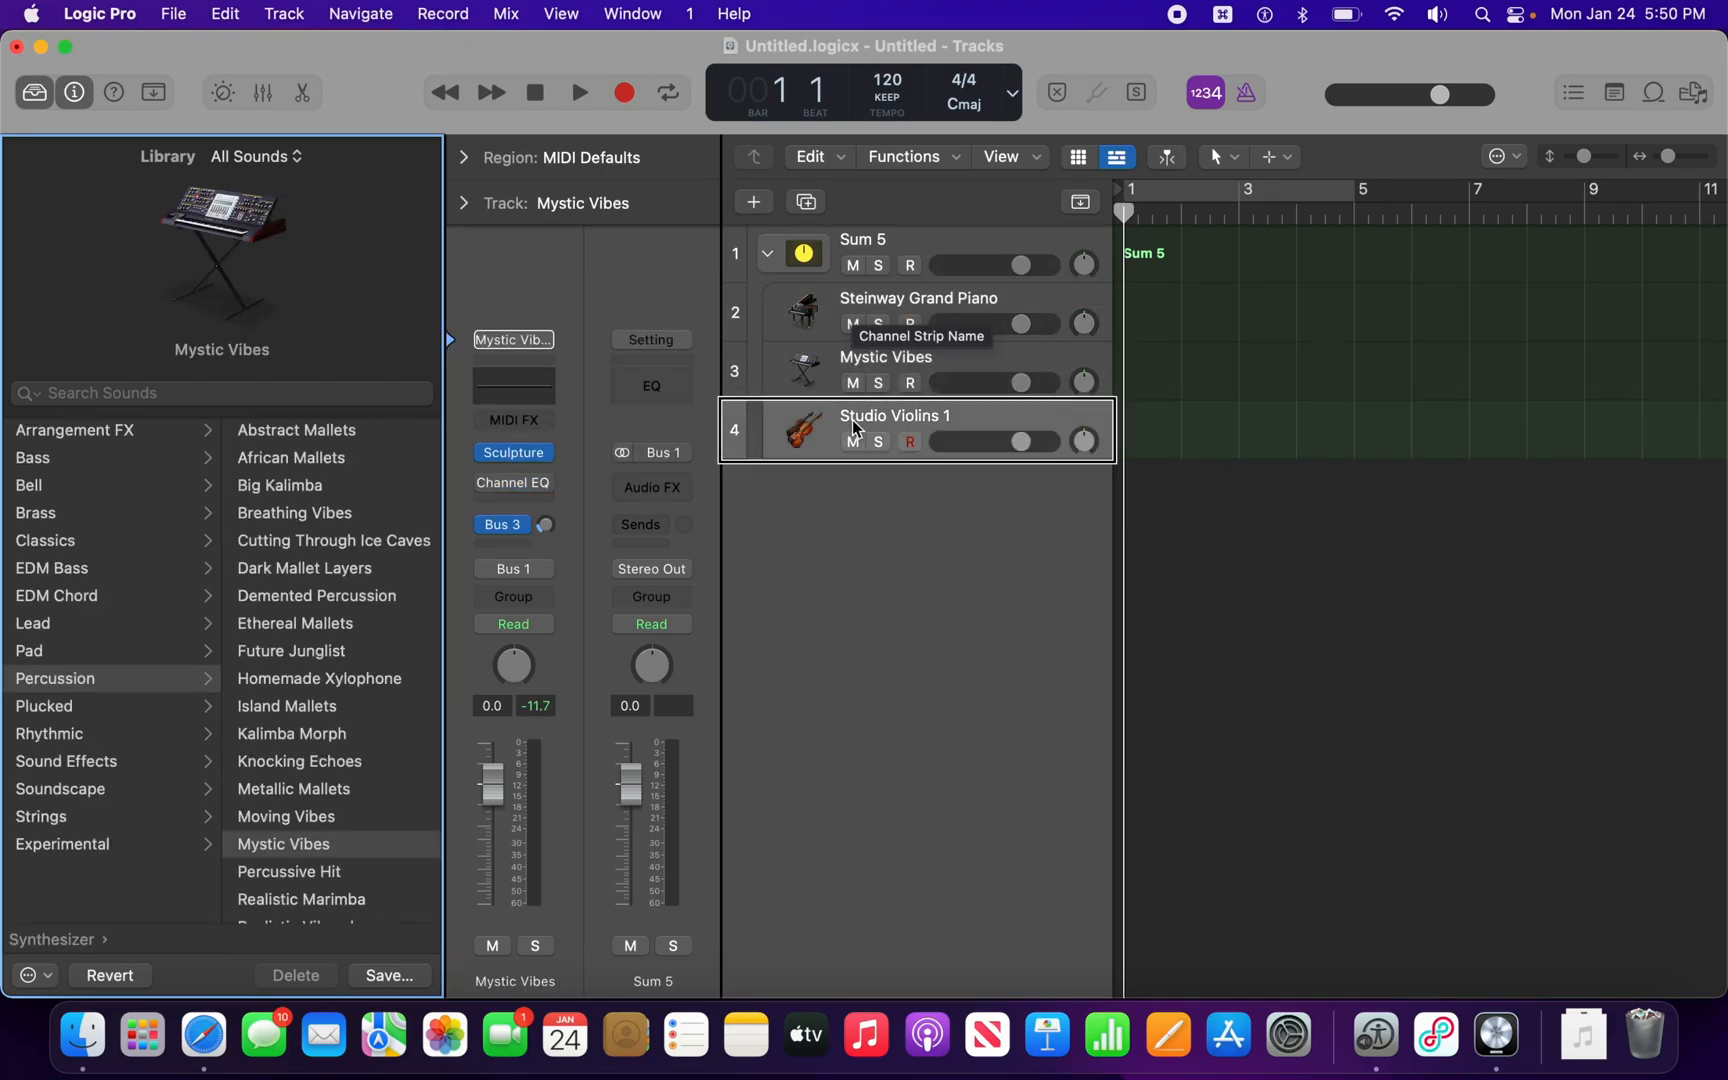
pyautogui.click(892, 416)
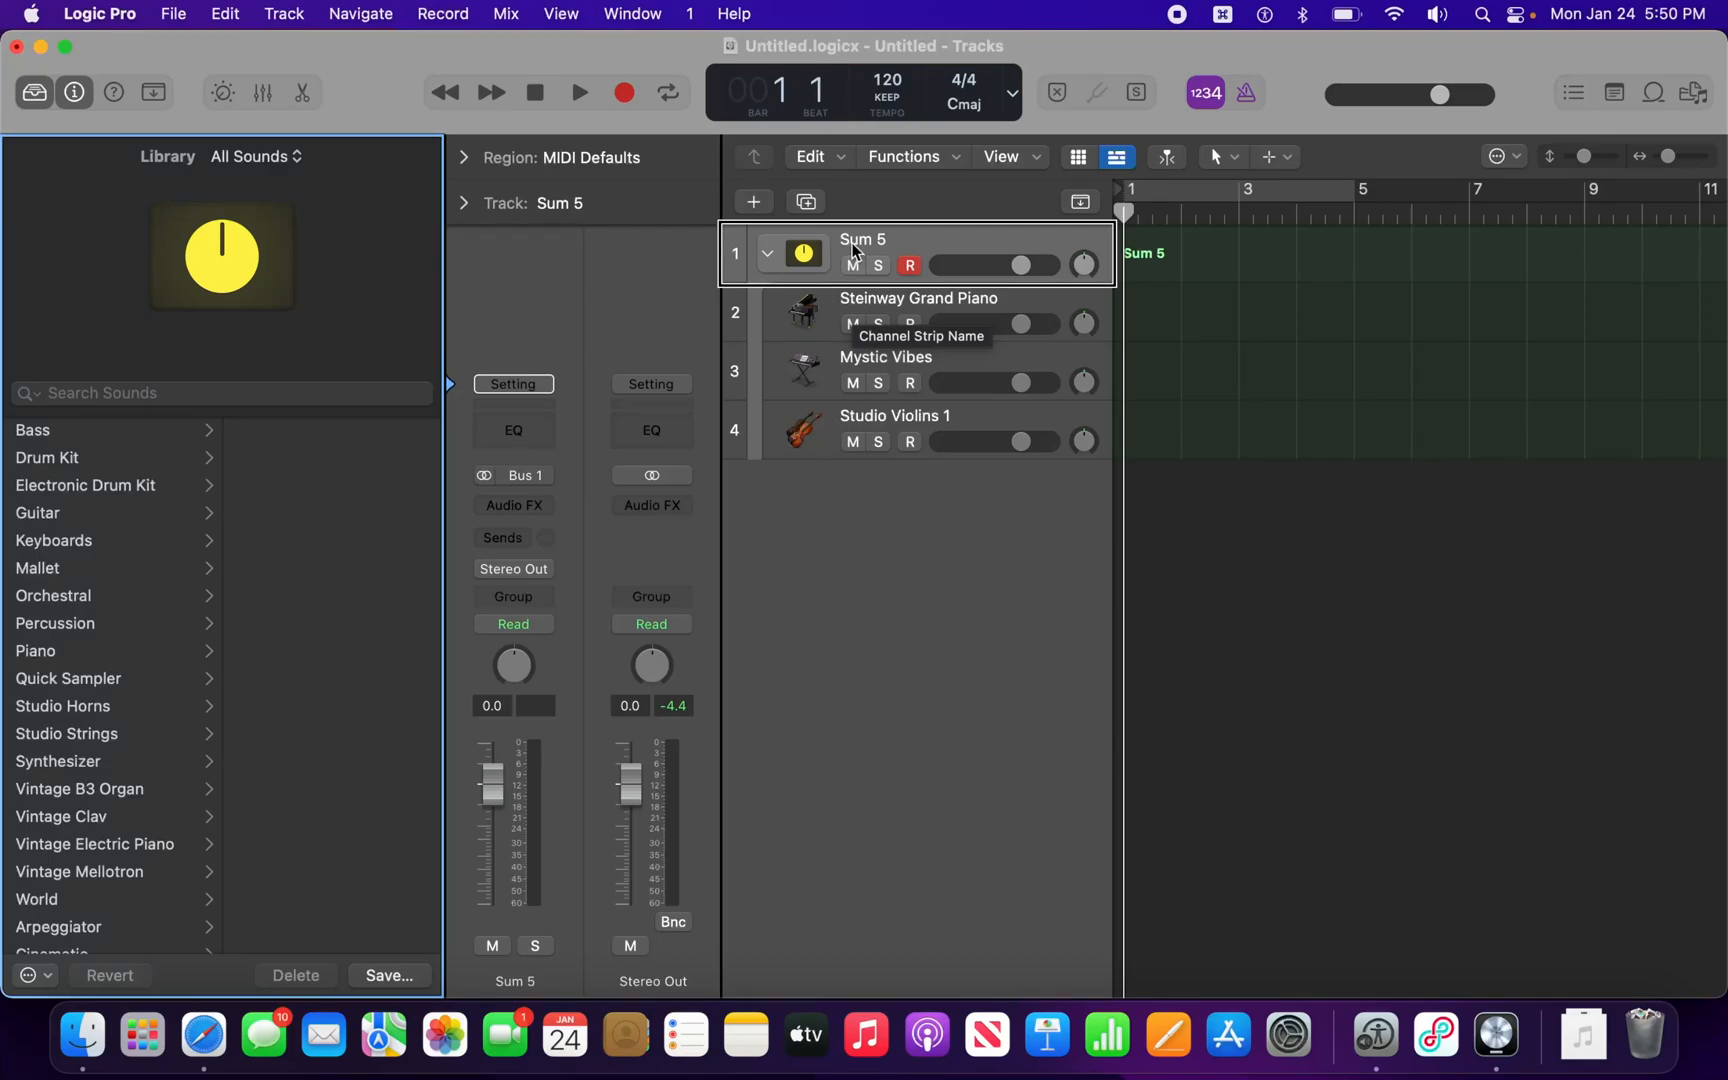
# - Rename the Sum 5 stack to 'My Cool Synth'
pyautogui.doubleClick(862, 240)
pyautogui.write('My')
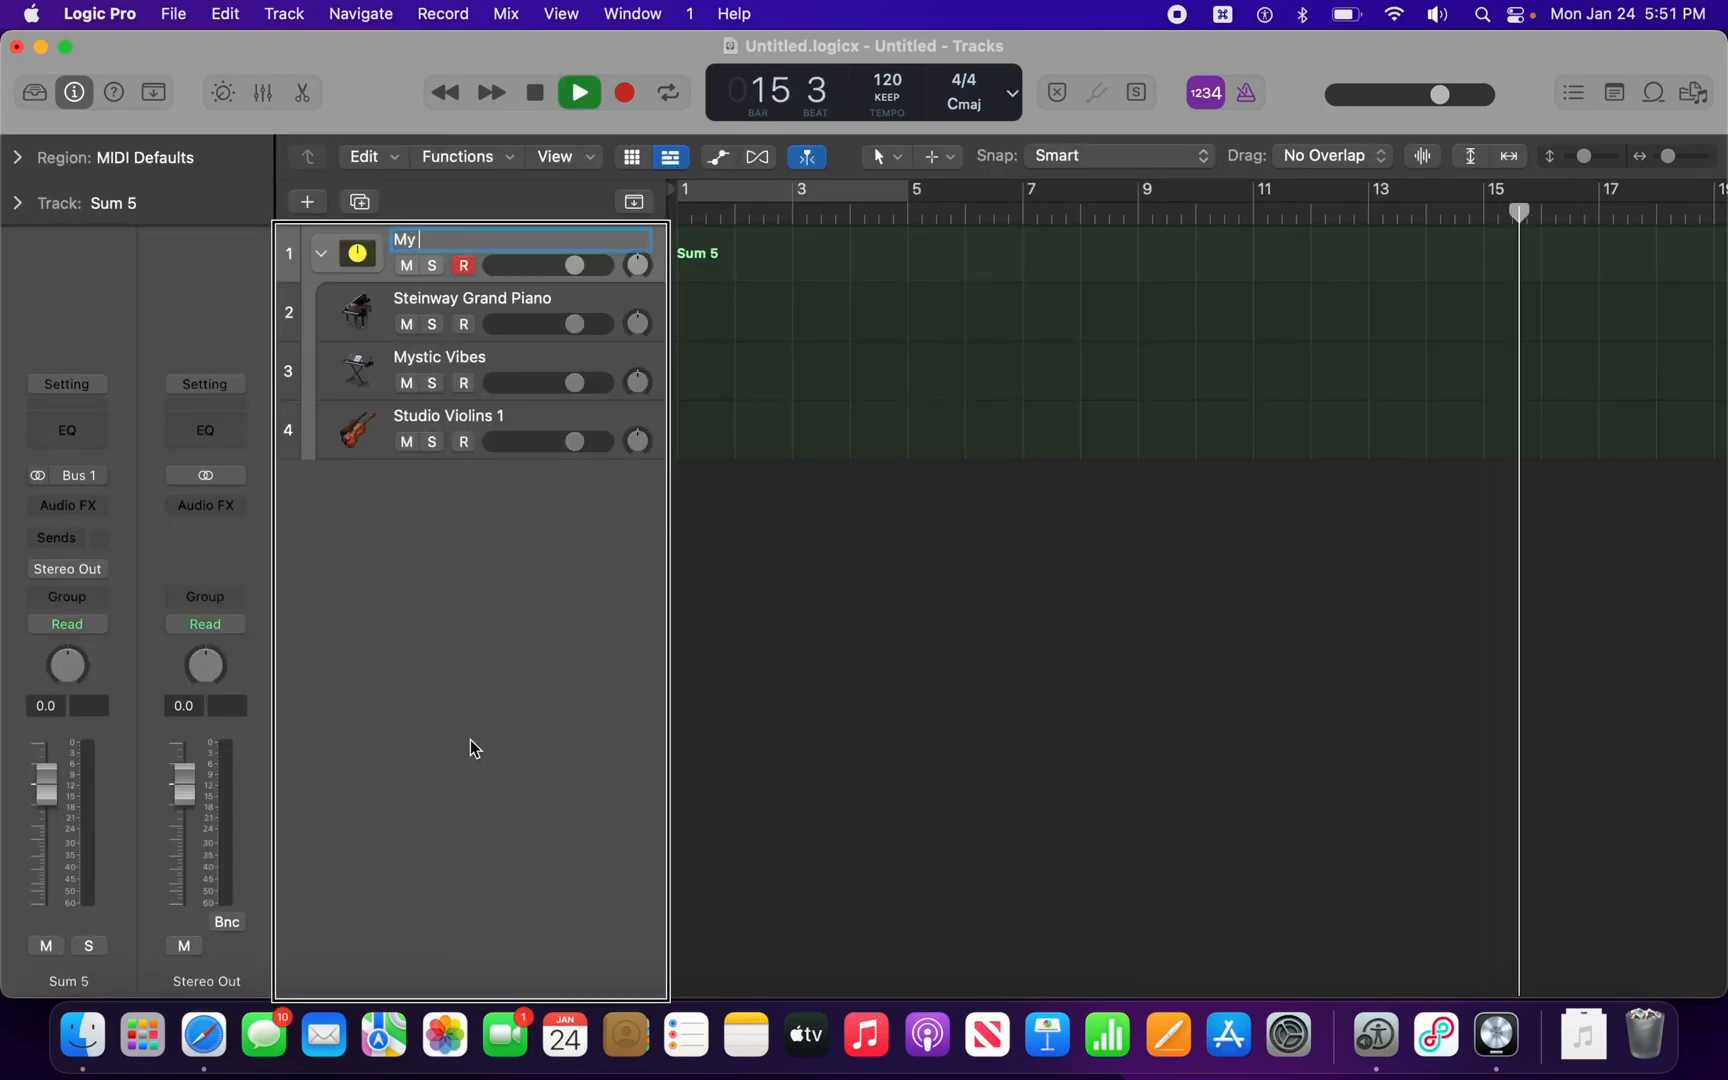
pyautogui.write('Cool S')
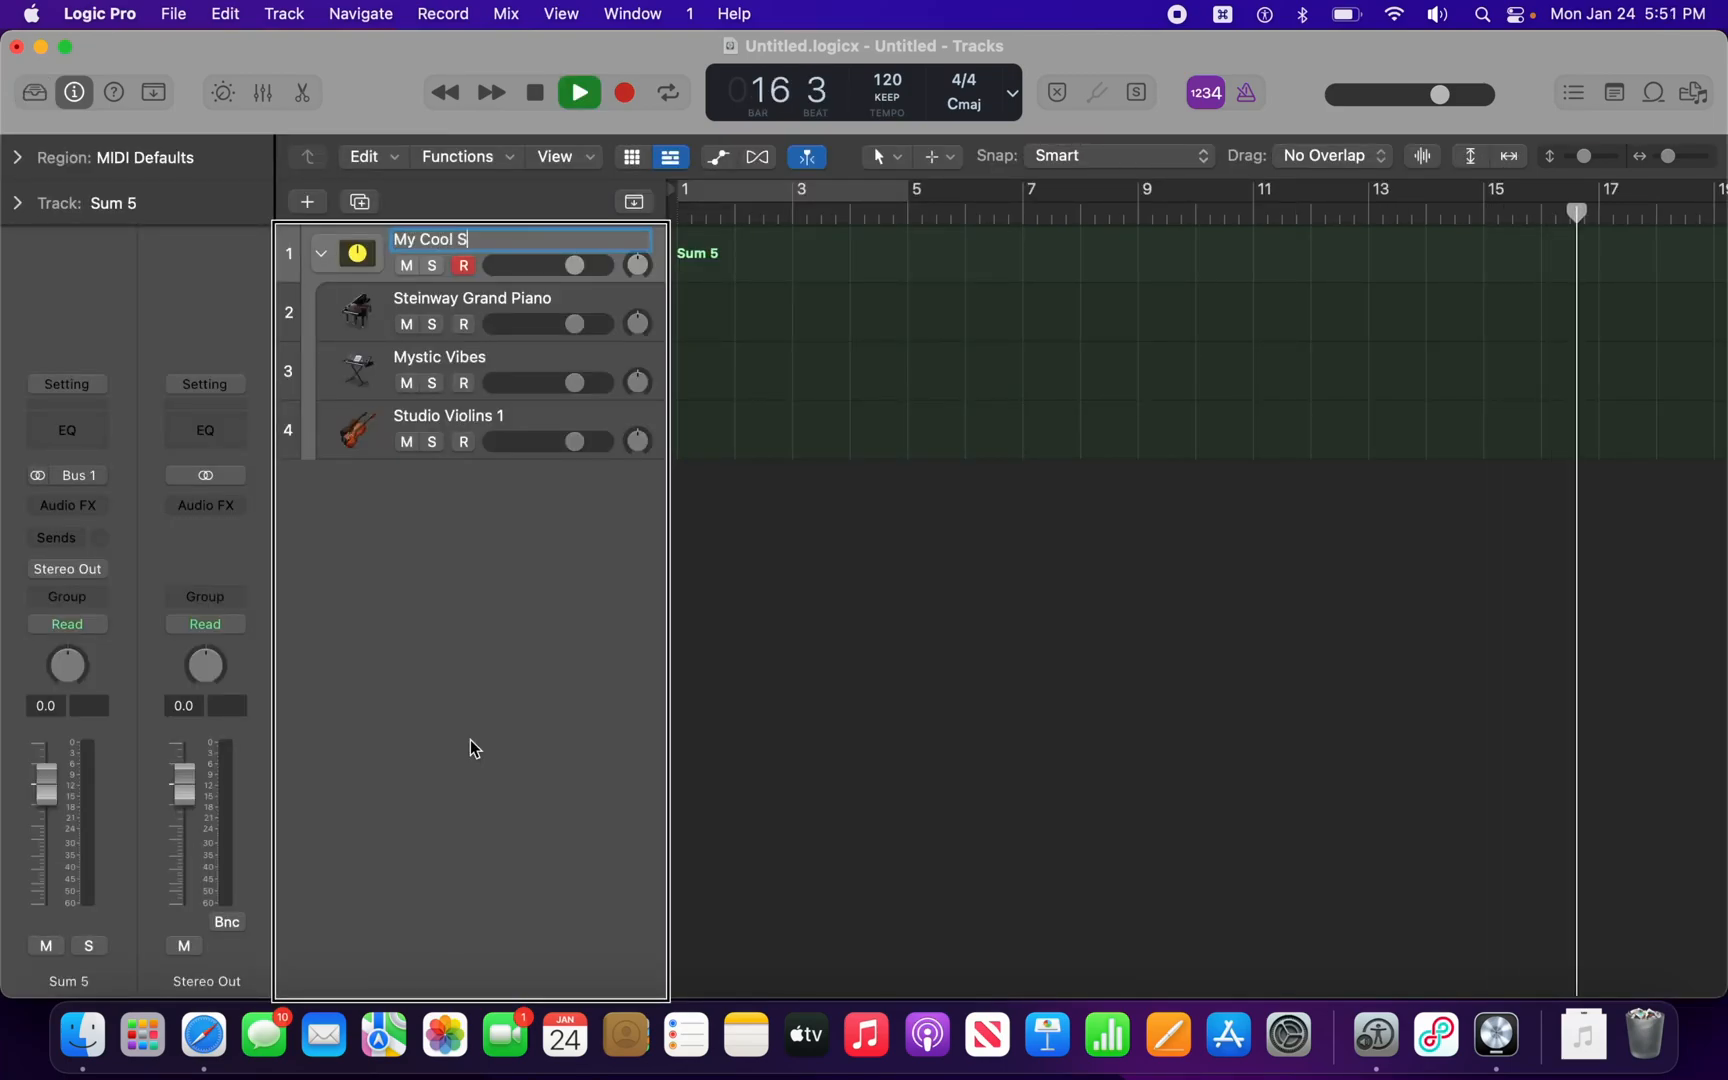
pyautogui.write('ynth')
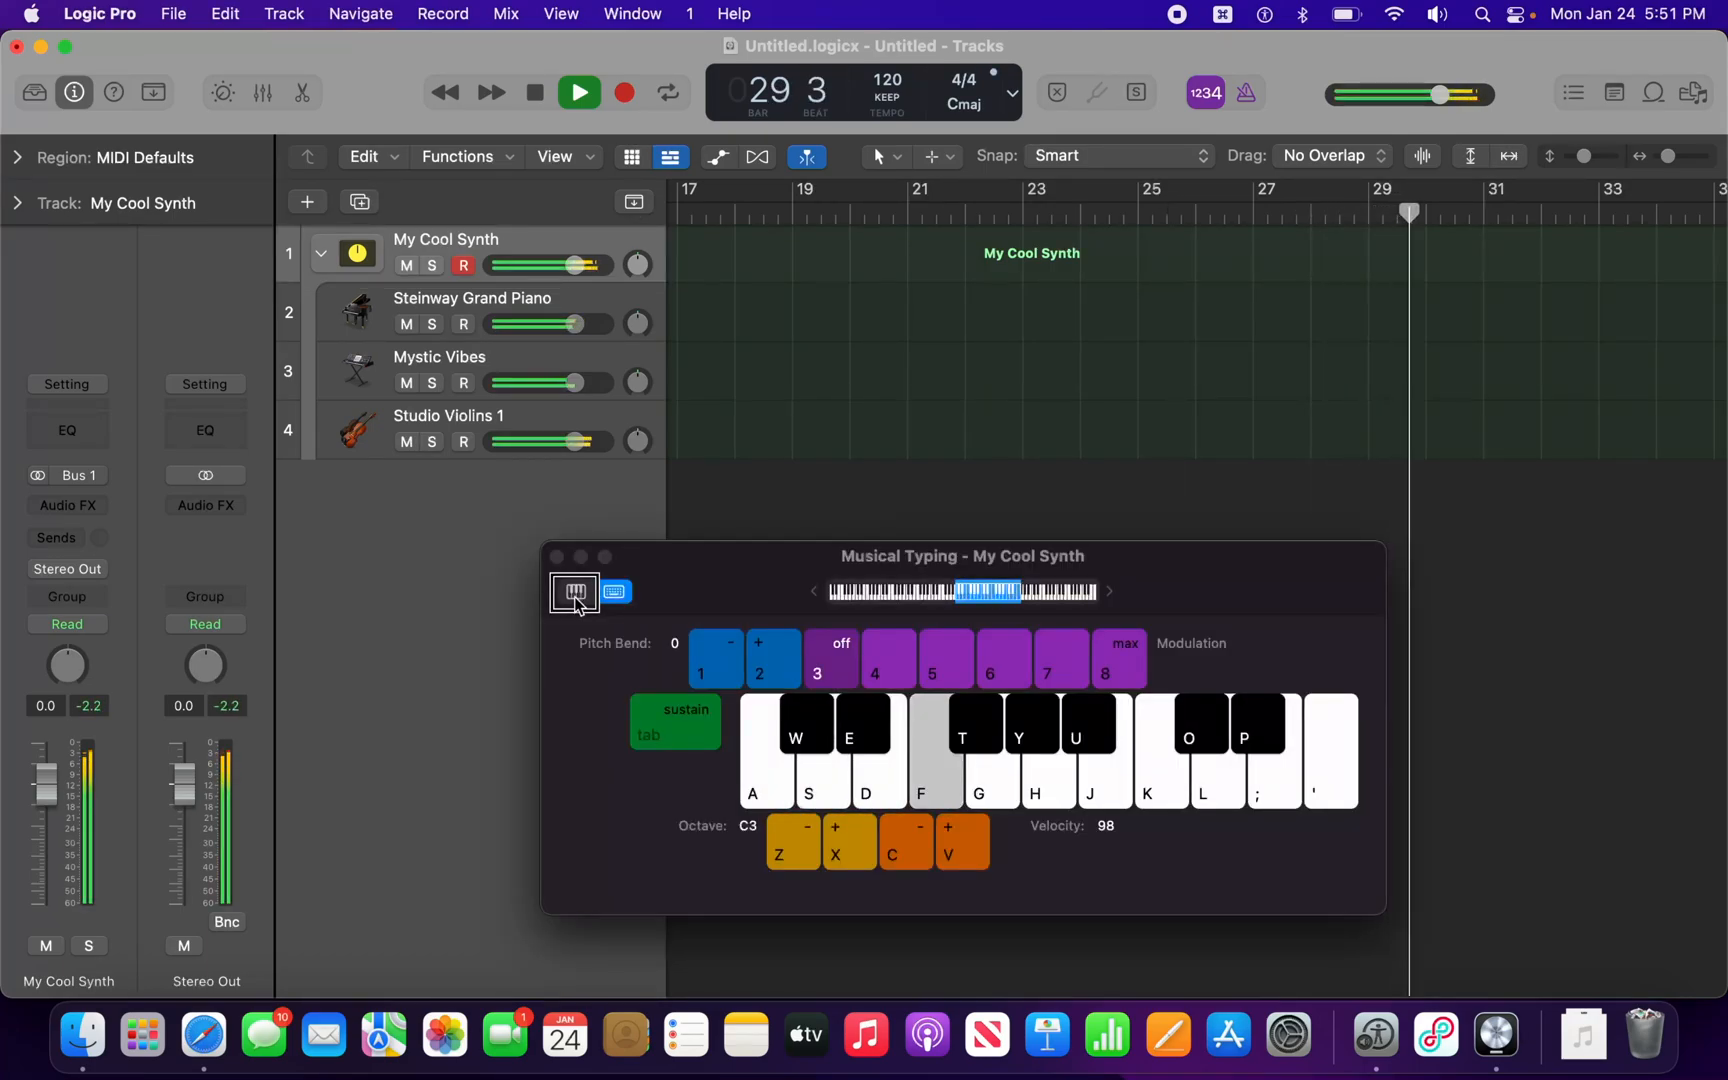
# - Play notes on the My Cool Synth stack with Musical Typing keys F and J
pyautogui.press('f')
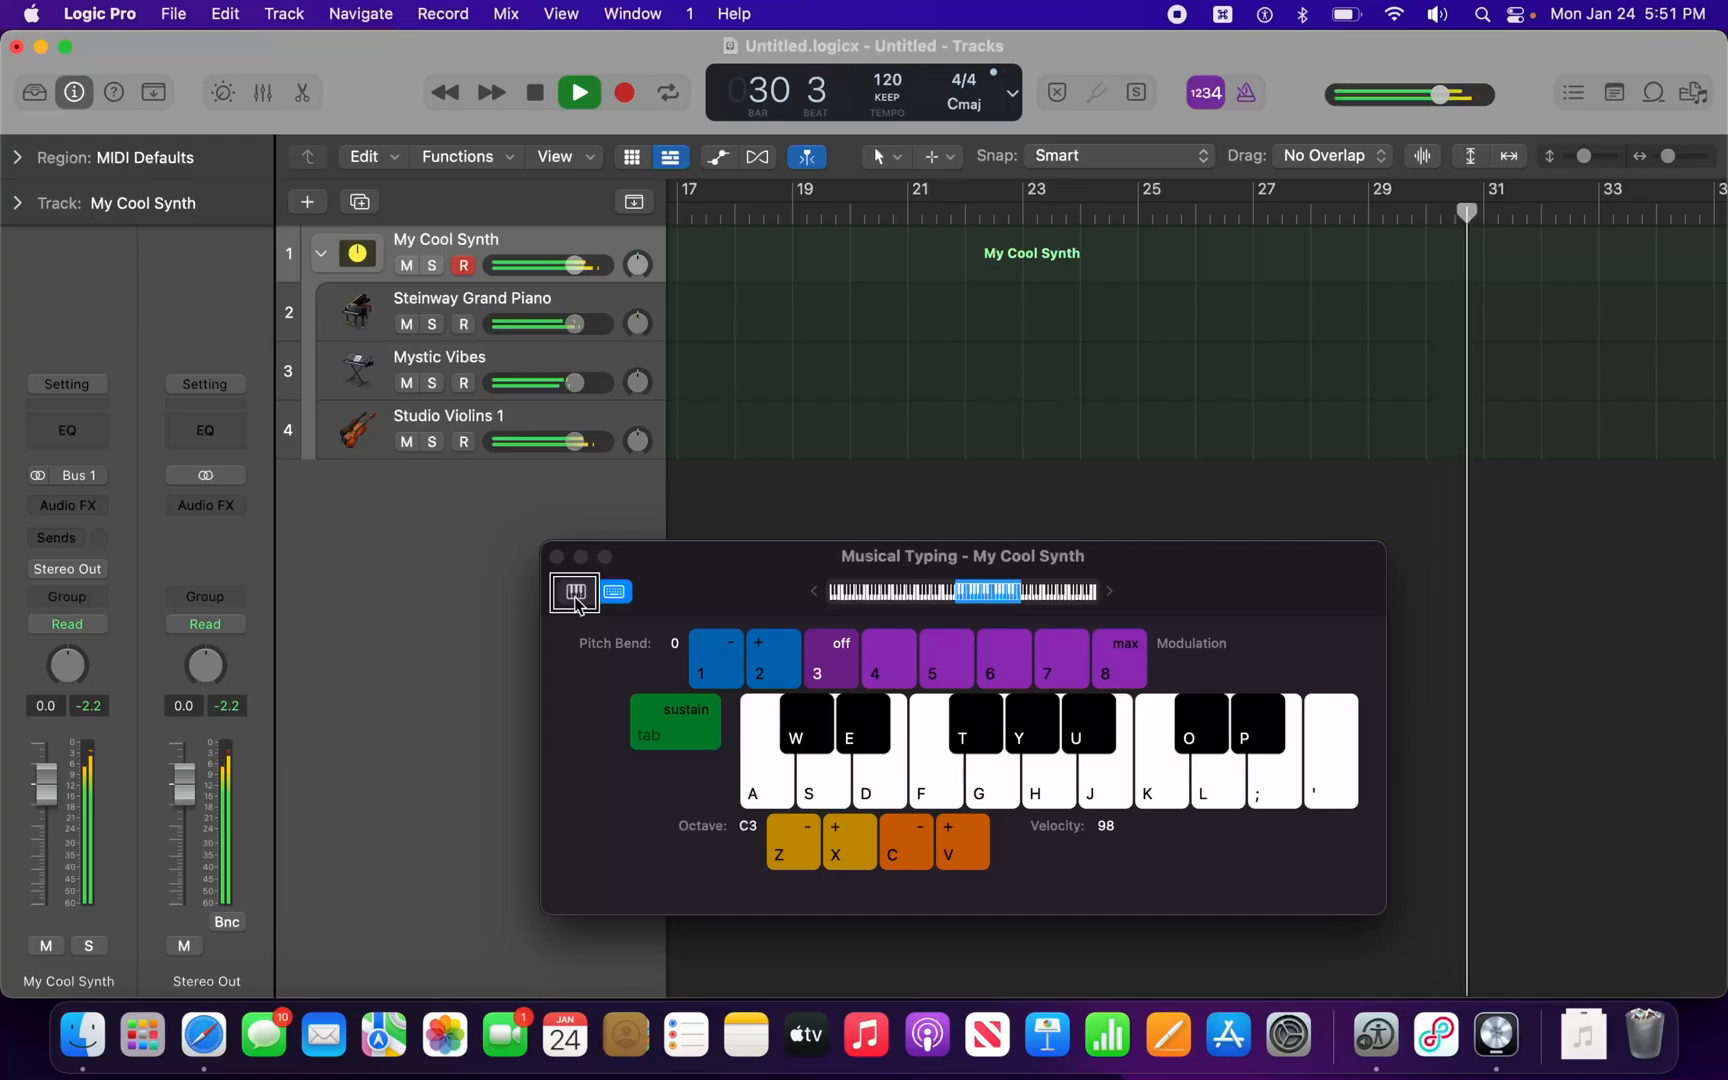
pyautogui.press('j')
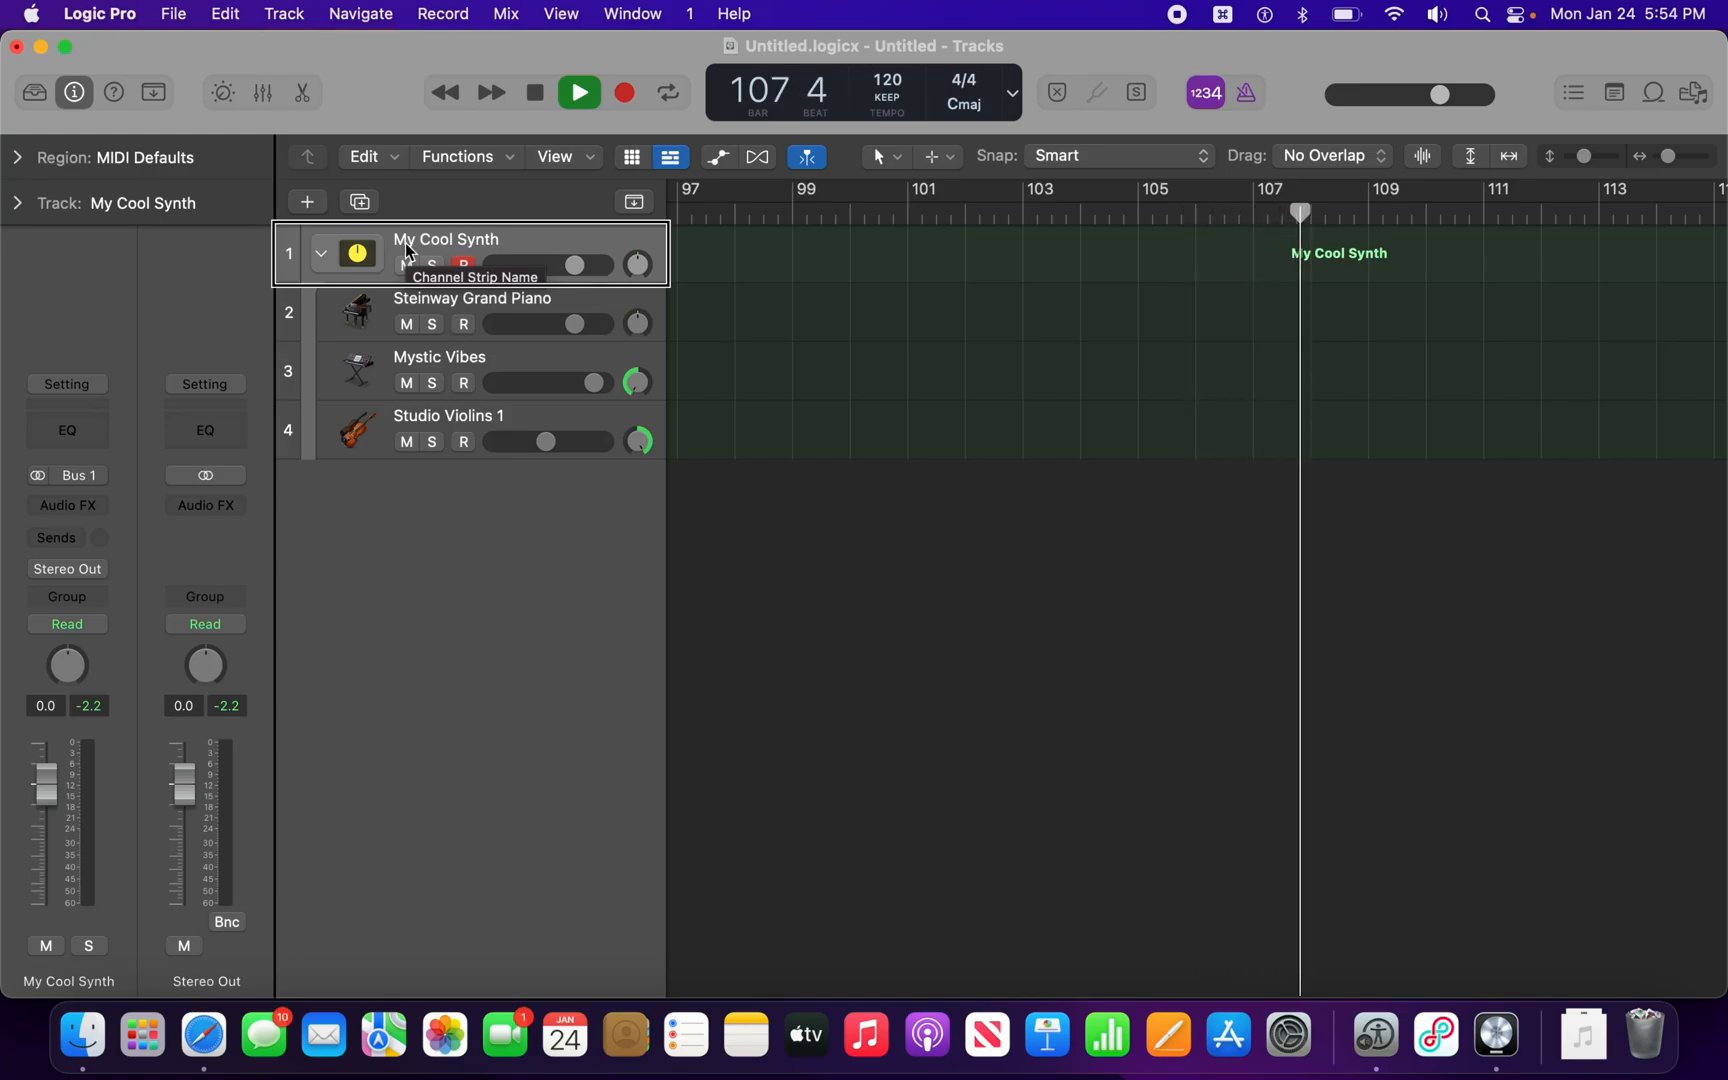
# - Select the Steinway Grand Piano track alone and play a note on it
pyautogui.click(472, 312)
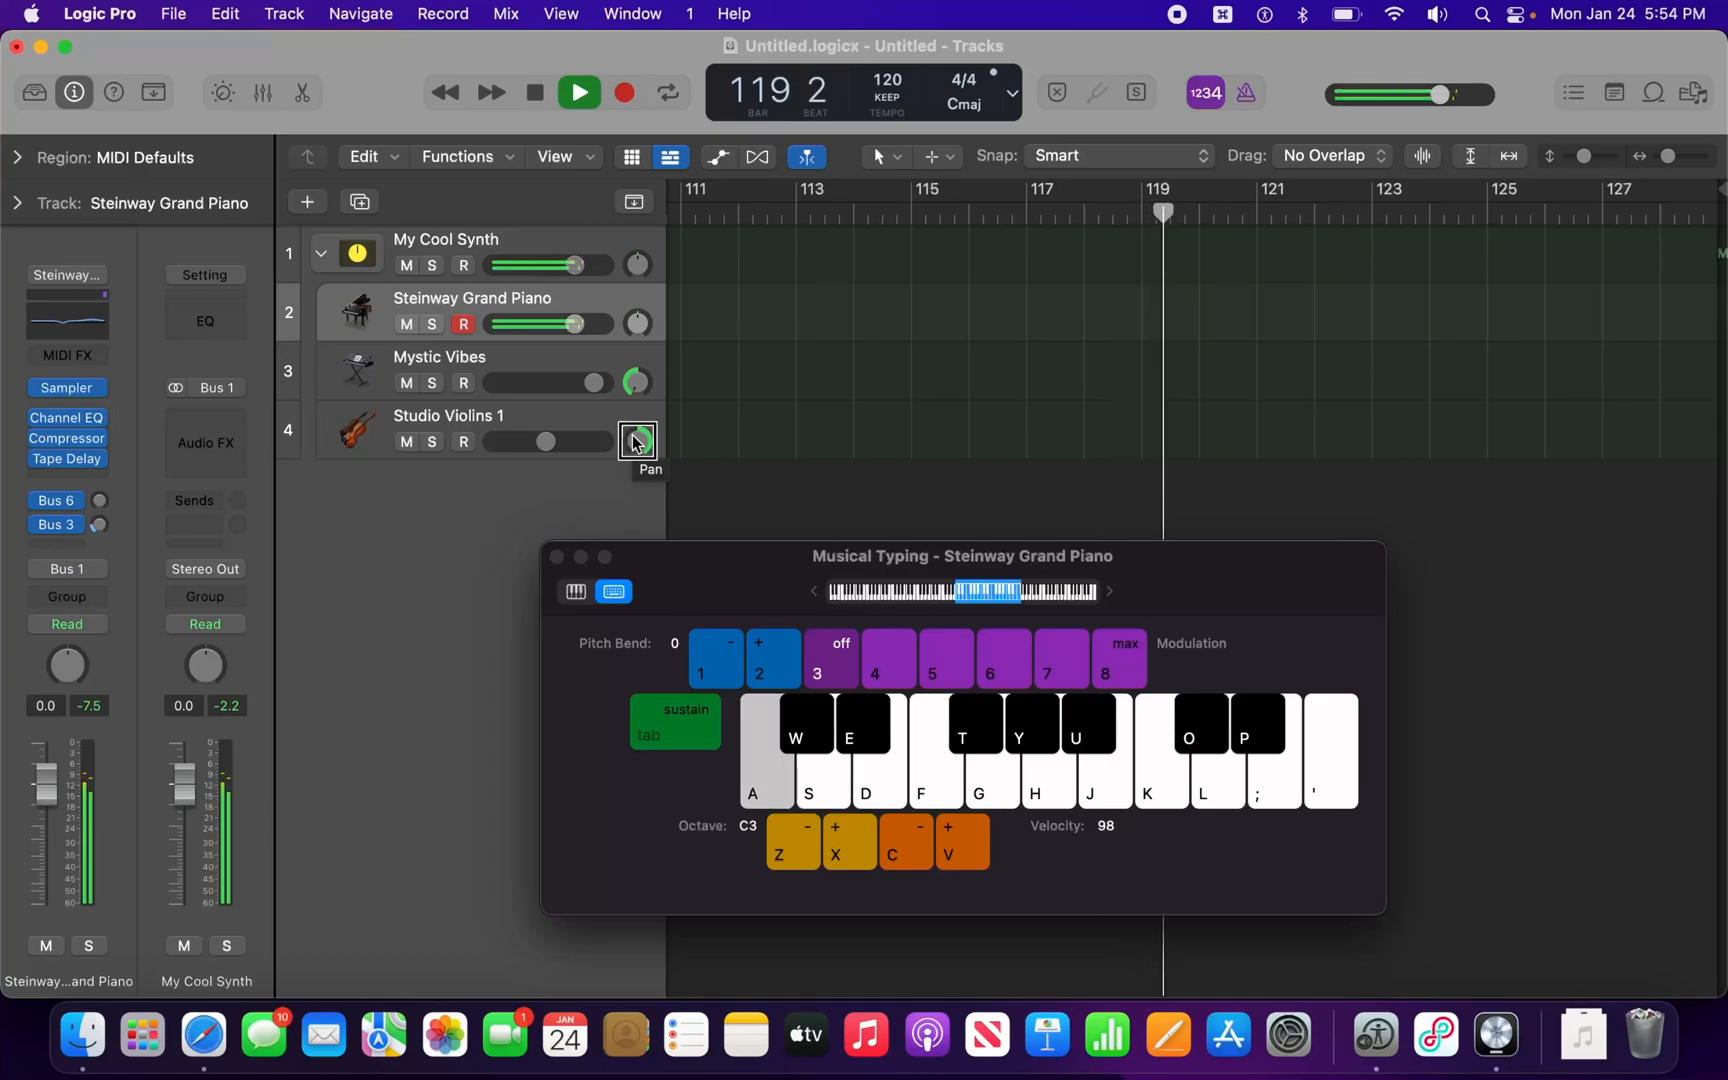
pyautogui.press('l')
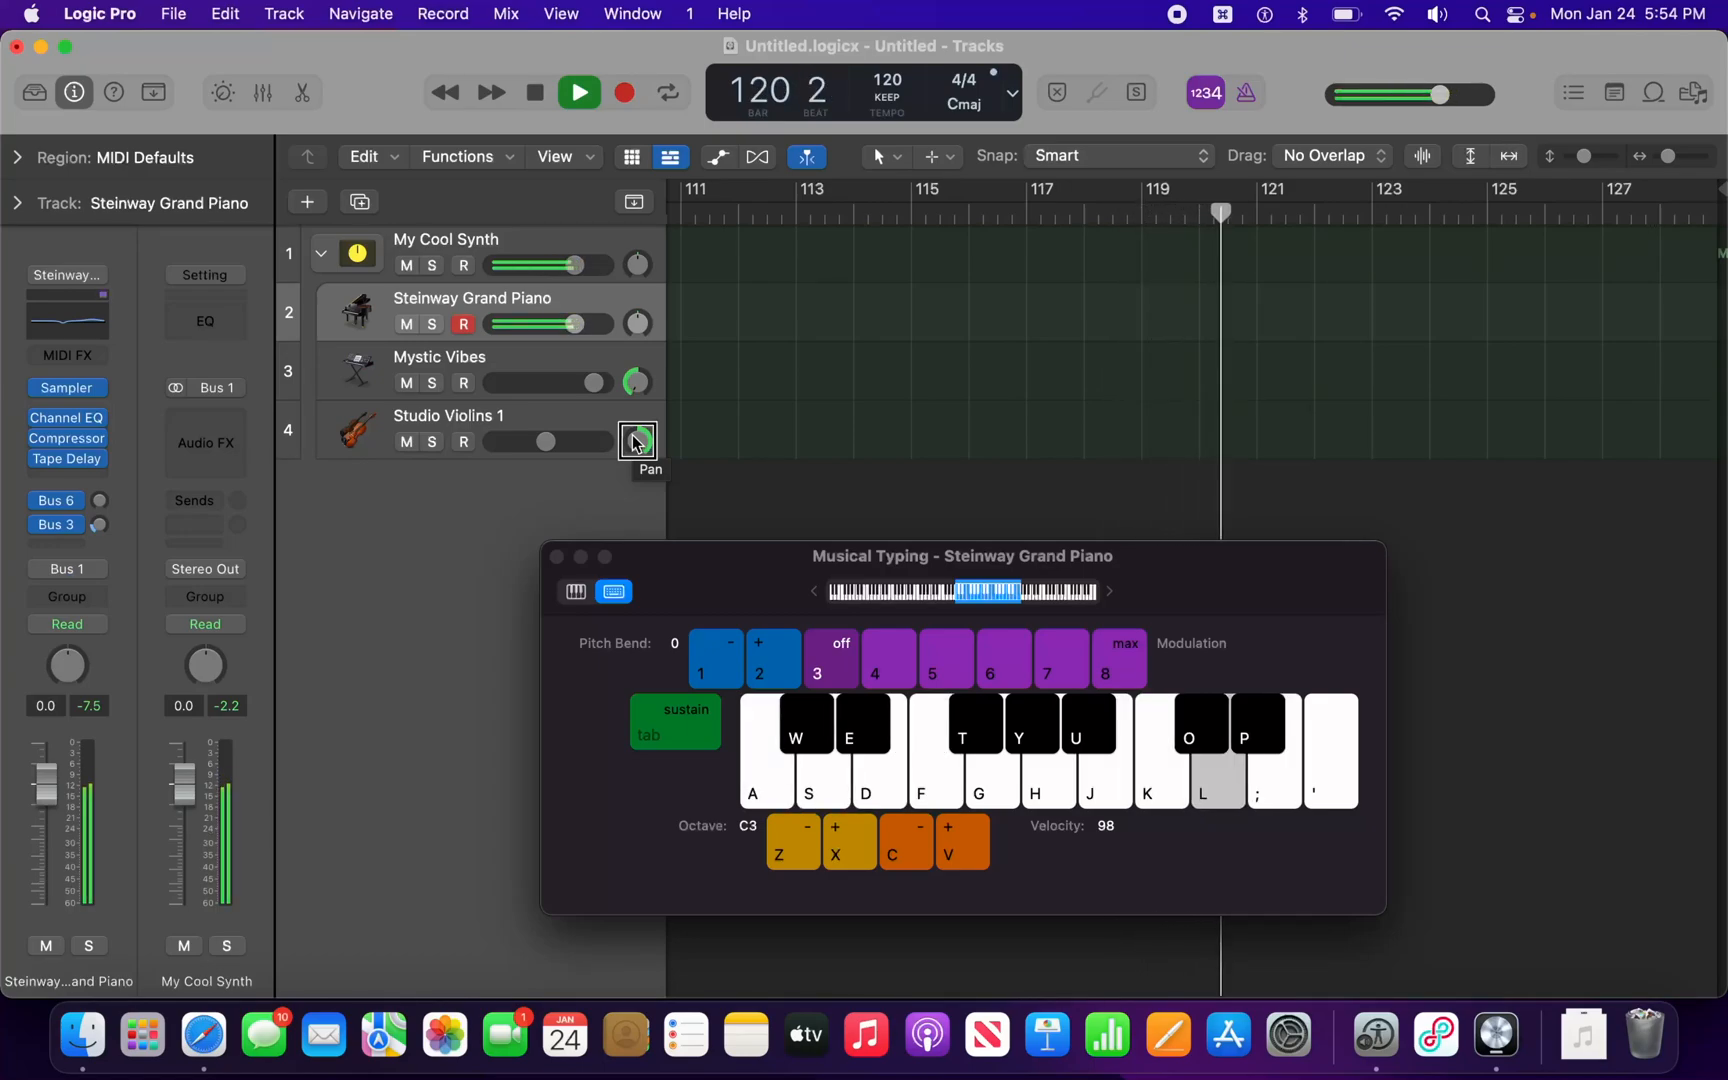